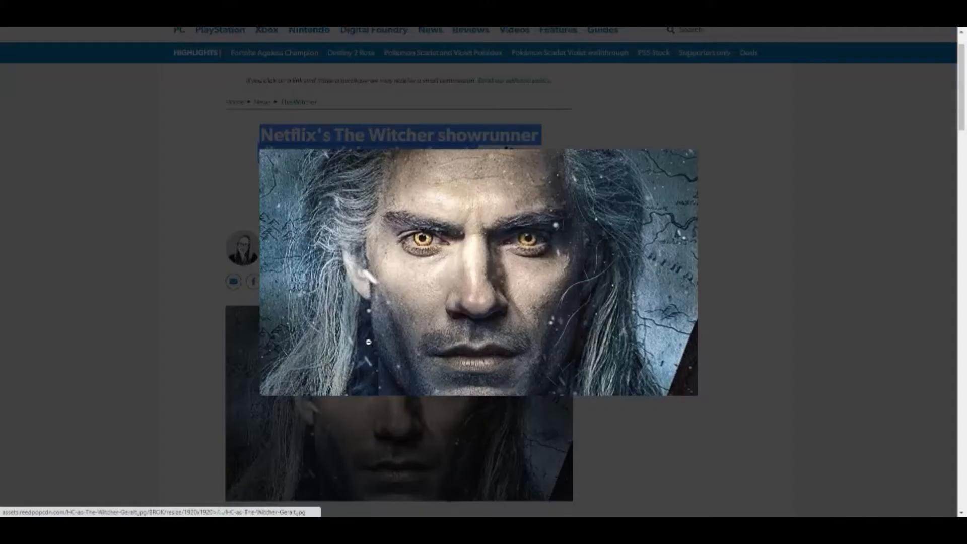
{"action": "mouse_move", "coordinate": [537, 234]}
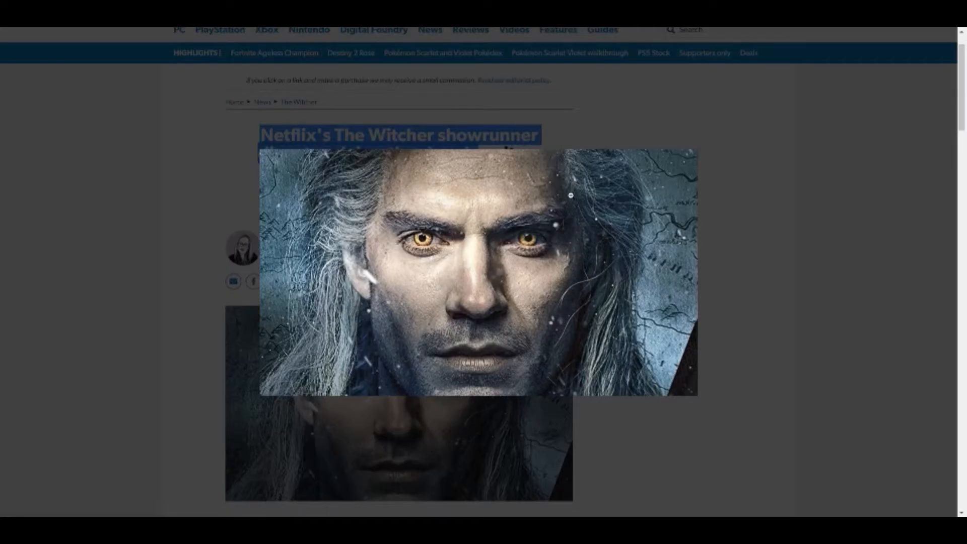
{"action": "mouse_move", "coordinate": [735, 215]}
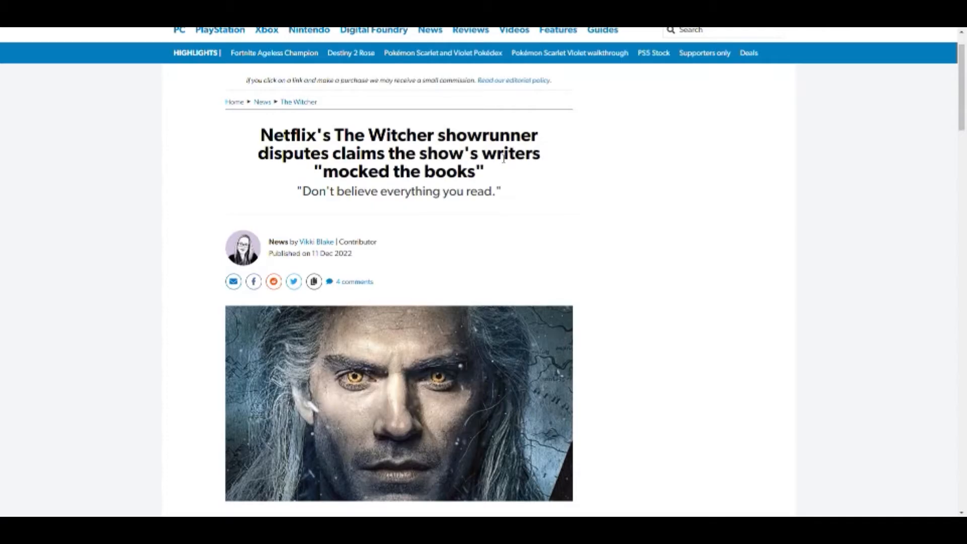
Highlight the headline phrase "mocked the books", clear it, then highlight the subheading quote.
{"action": "left_click_drag", "start_coordinate": [346, 171], "coordinate": [484, 171]}
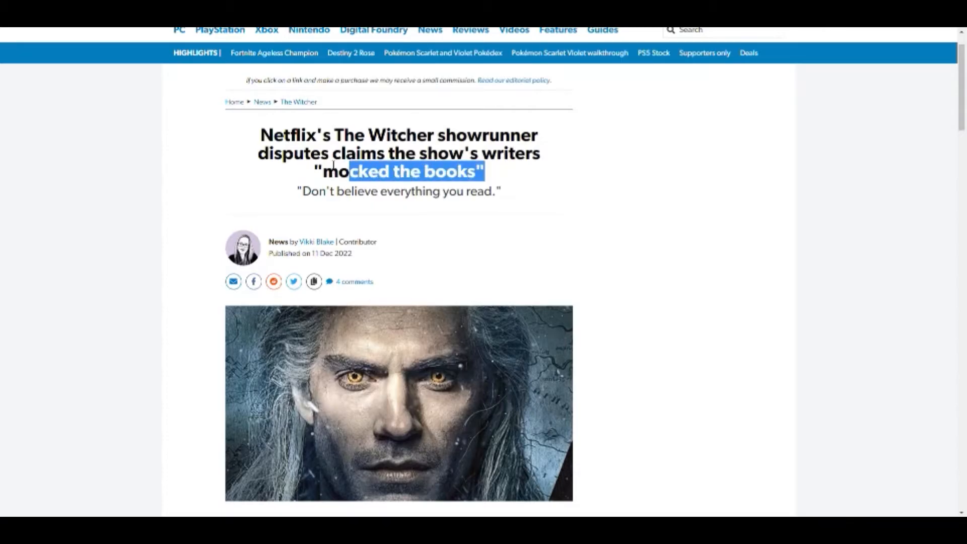
{"action": "left_click", "coordinate": [306, 164]}
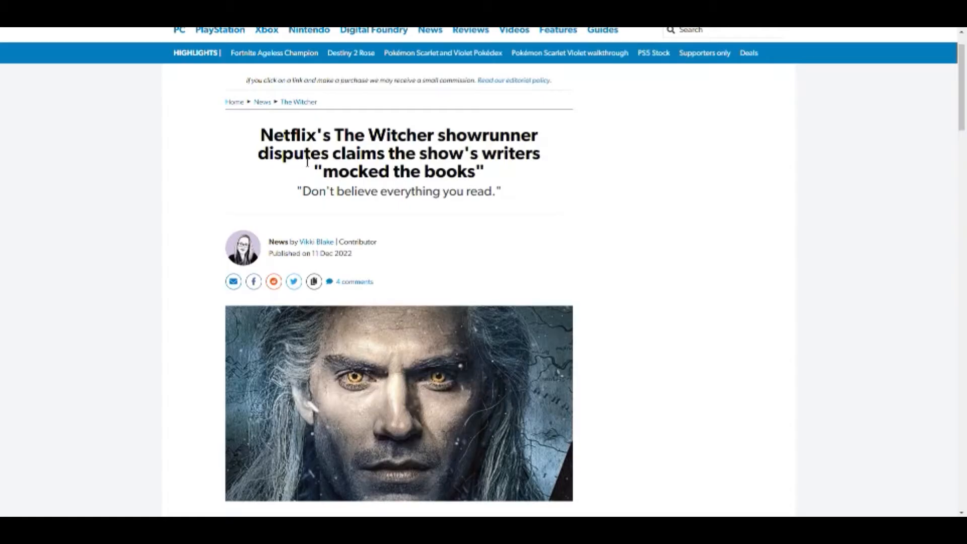
{"action": "mouse_move", "coordinate": [328, 207]}
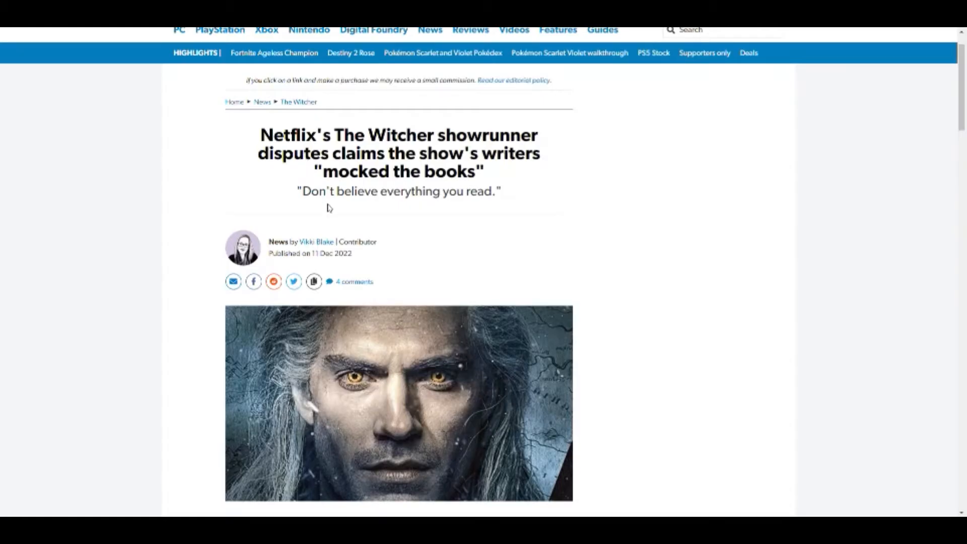
{"action": "left_click_drag", "start_coordinate": [298, 191], "coordinate": [467, 191]}
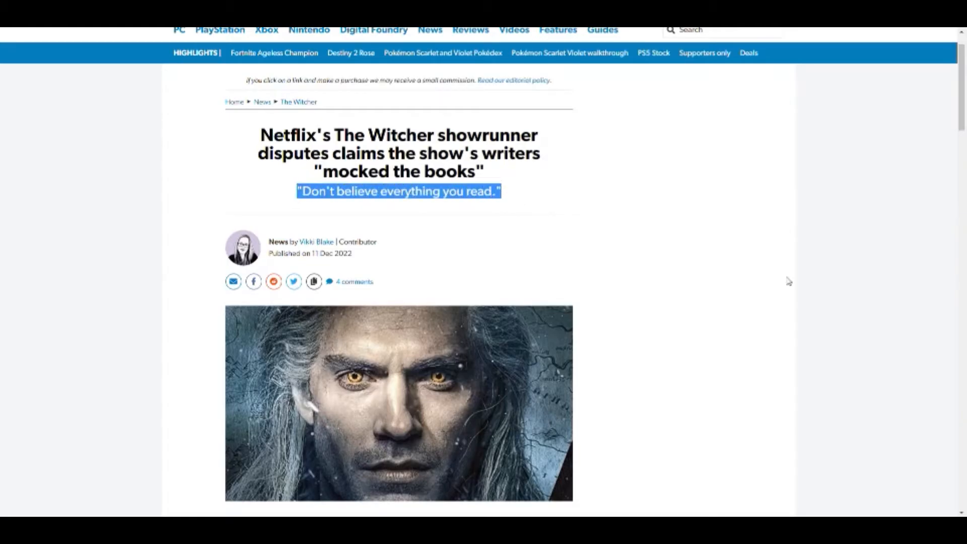
{"action": "mouse_move", "coordinate": [863, 259]}
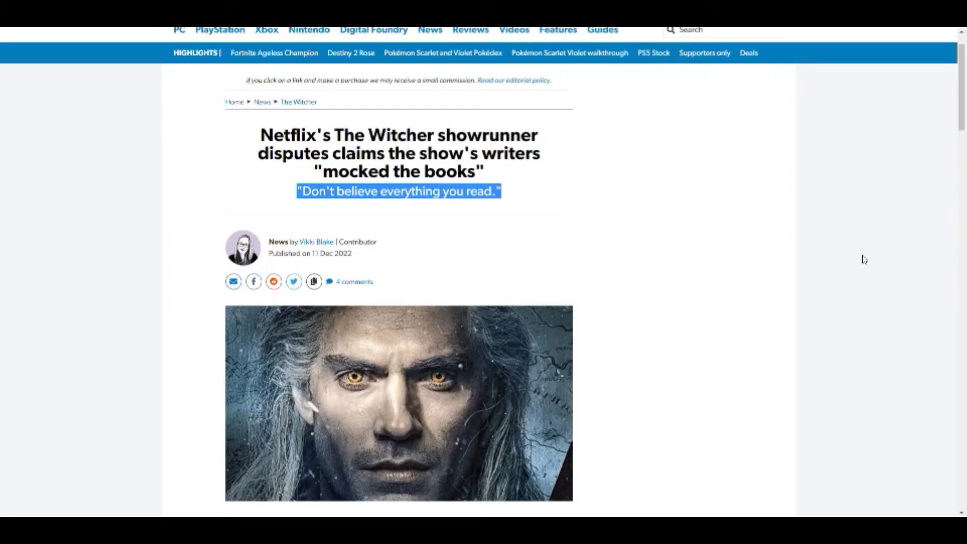
{"action": "mouse_move", "coordinate": [829, 245]}
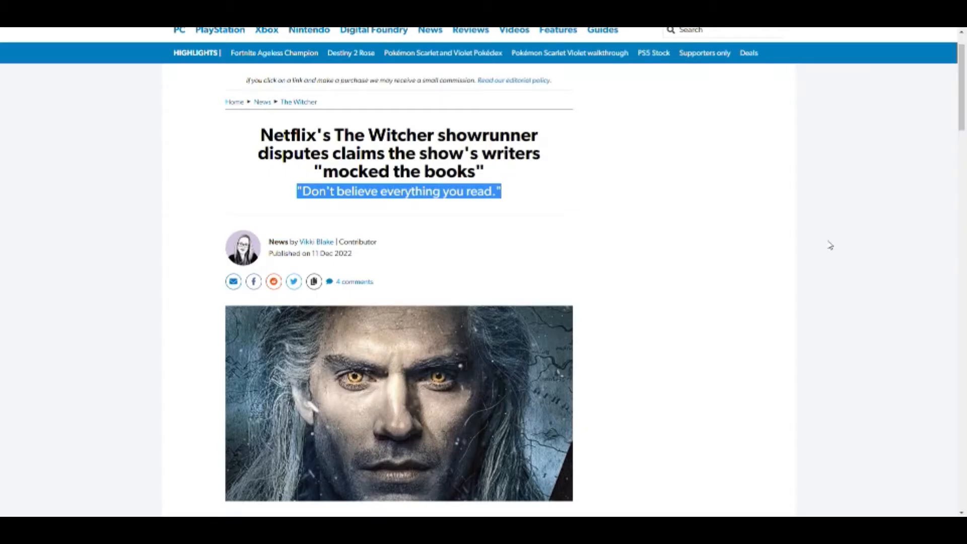
Clear the highlight on the subheading quote.
{"action": "left_click", "coordinate": [515, 192]}
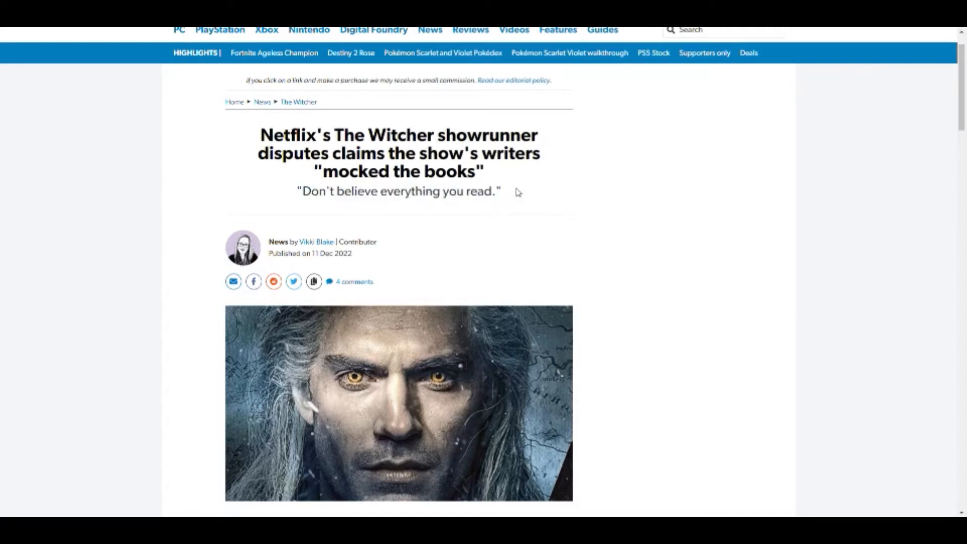
{"action": "mouse_move", "coordinate": [512, 192]}
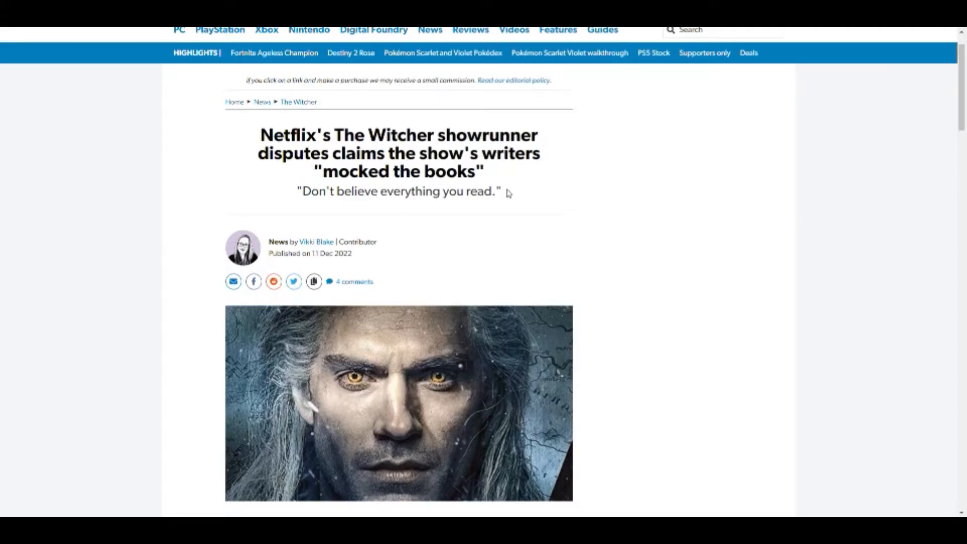
{"action": "mouse_move", "coordinate": [374, 173]}
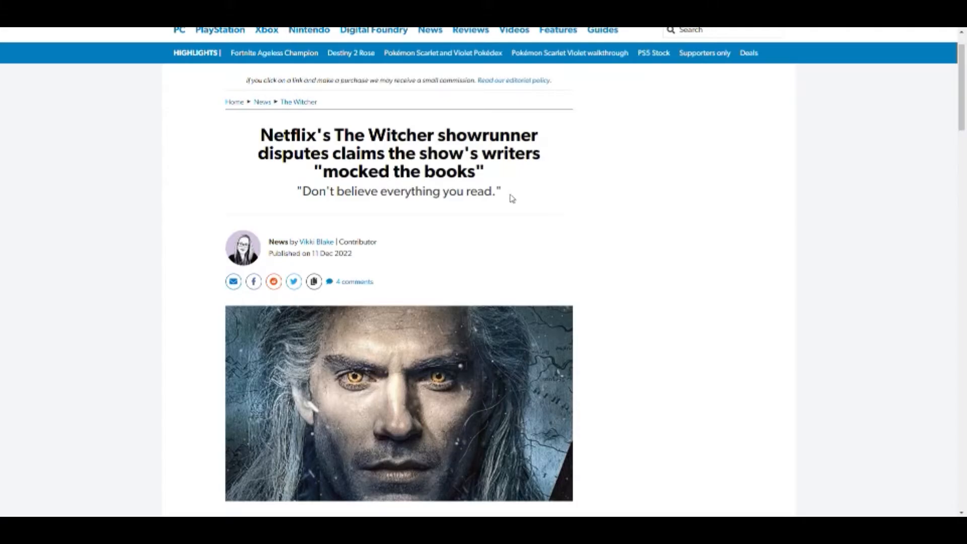
{"action": "mouse_move", "coordinate": [517, 196]}
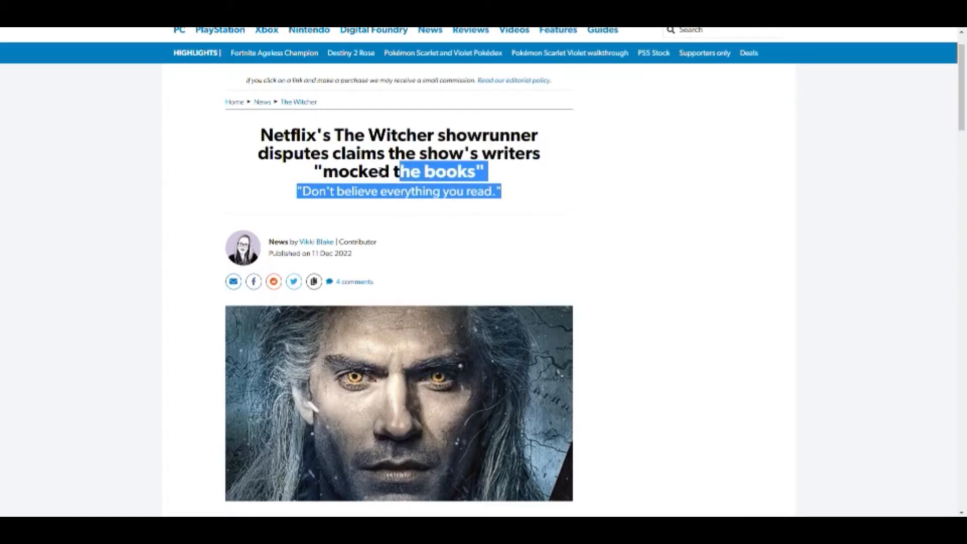
{"action": "mouse_move", "coordinate": [527, 198]}
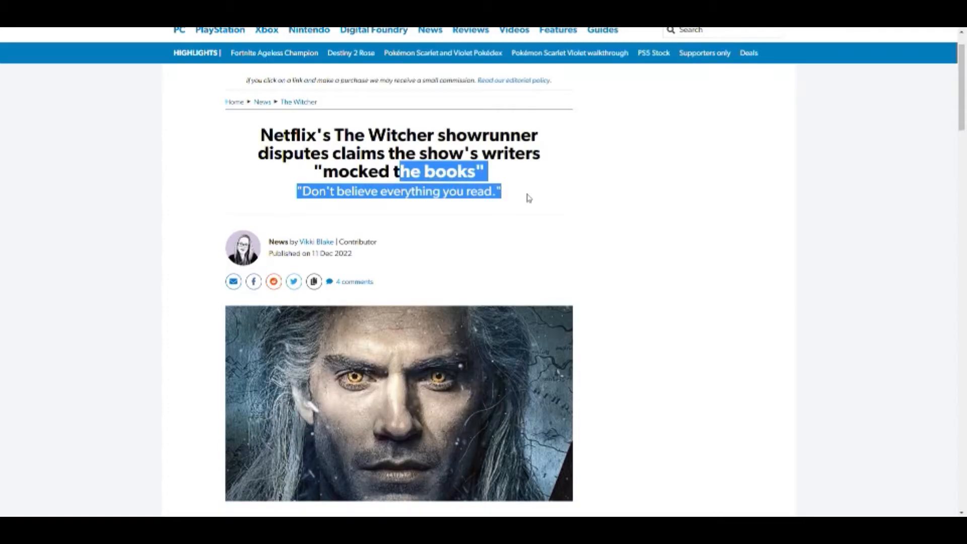
Scroll down past the header image to the article's opening paragraph.
{"action": "scroll", "scroll_direction": "down", "scroll_amount": 3}
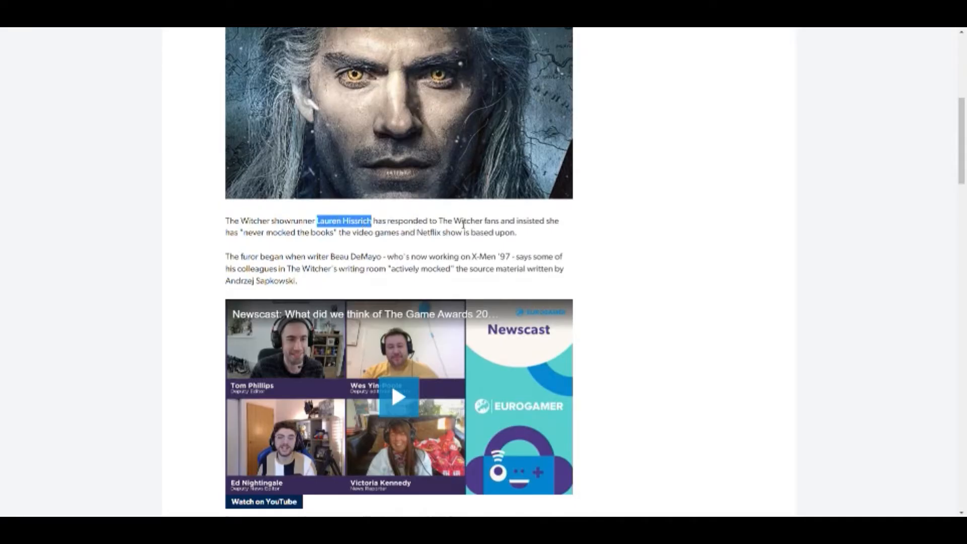
{"action": "mouse_move", "coordinate": [545, 231]}
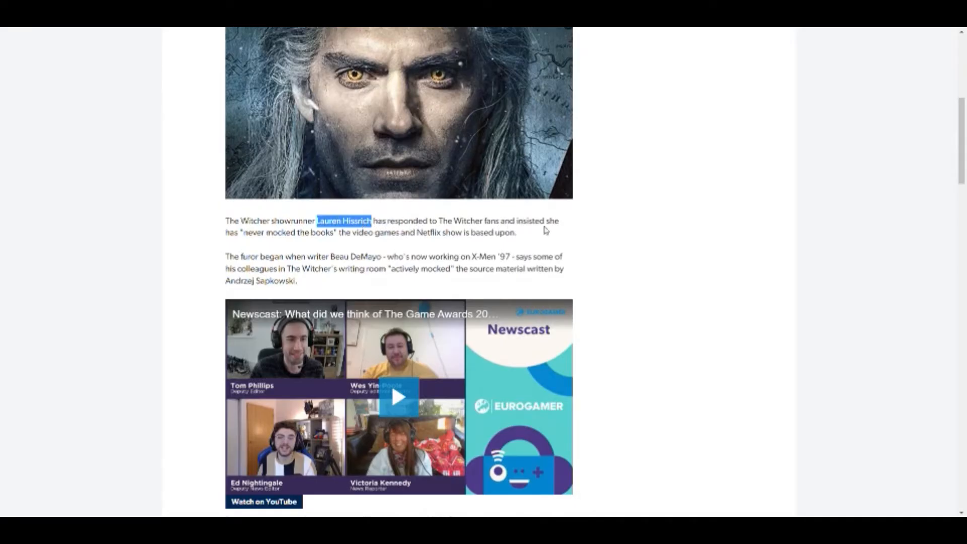
{"action": "mouse_move", "coordinate": [291, 242]}
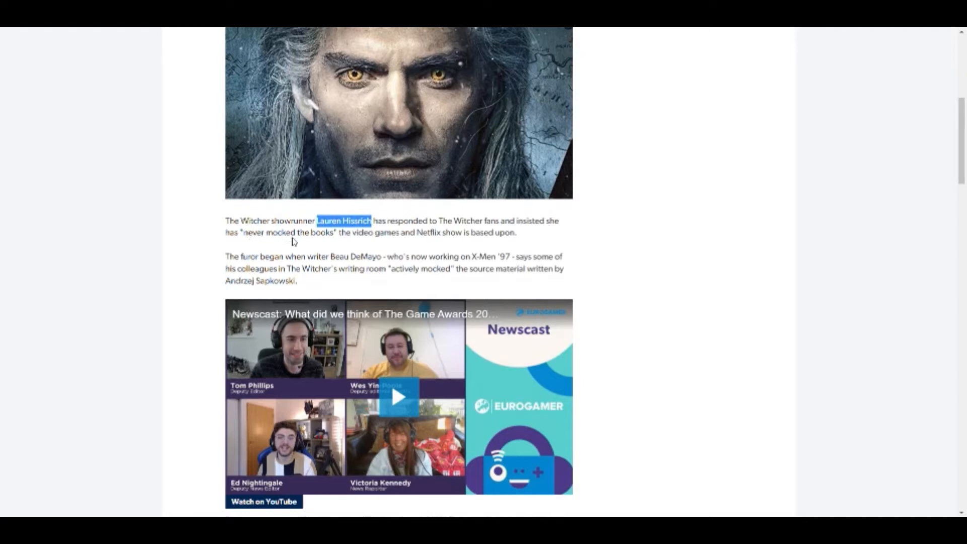
{"action": "mouse_move", "coordinate": [424, 241]}
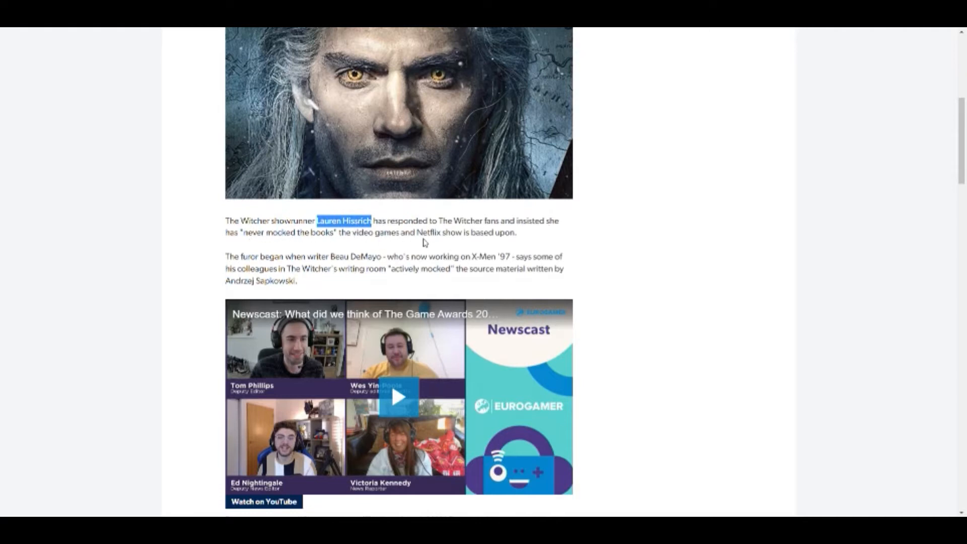
{"action": "mouse_move", "coordinate": [517, 243]}
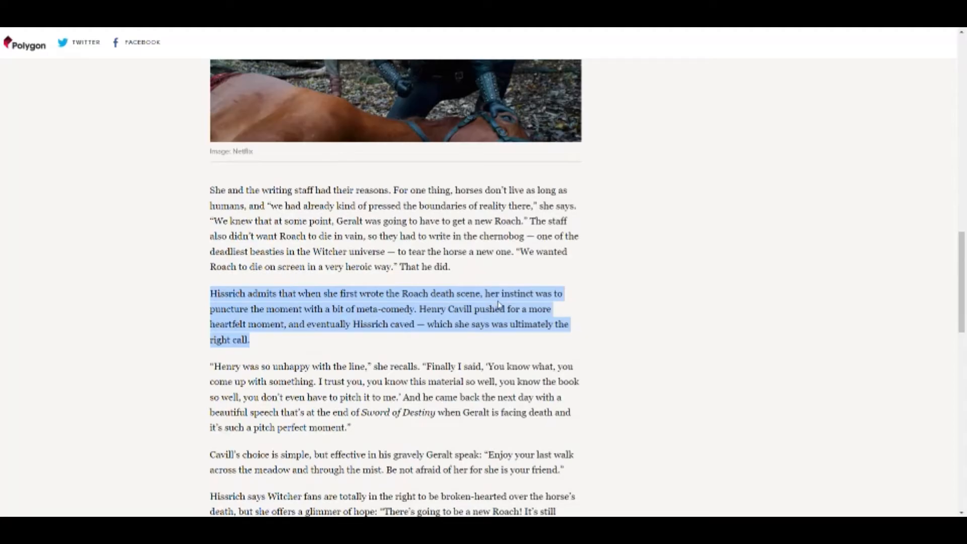
{"action": "mouse_move", "coordinate": [234, 349]}
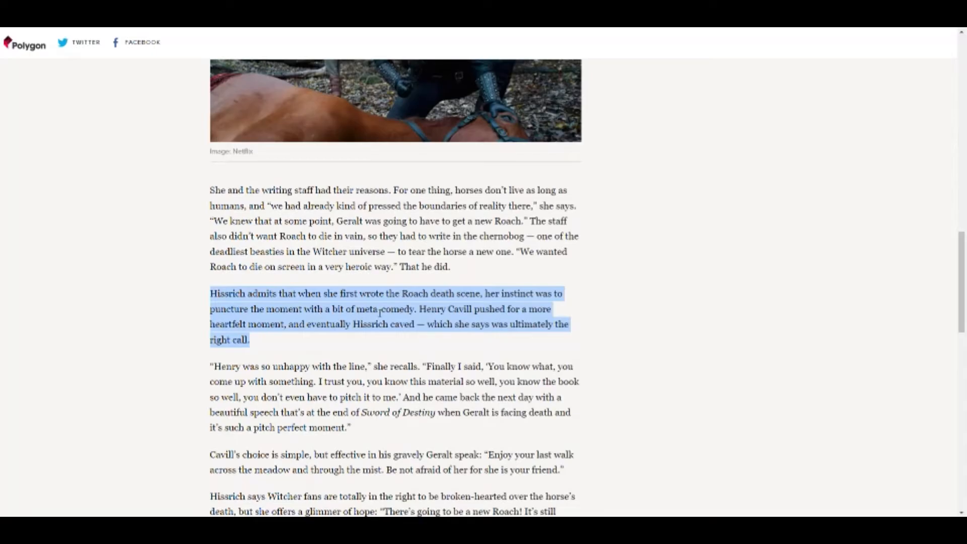
{"action": "mouse_move", "coordinate": [489, 317]}
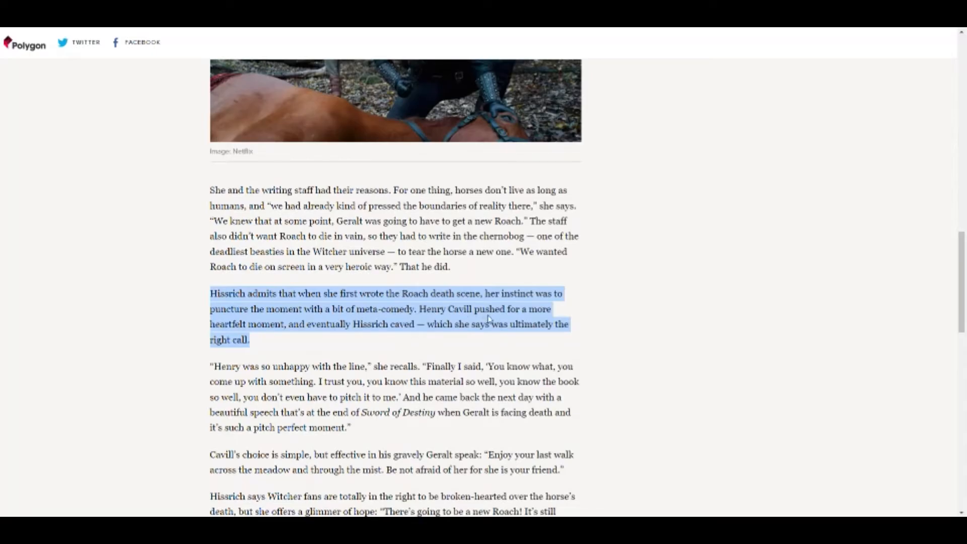
{"action": "mouse_move", "coordinate": [289, 341]}
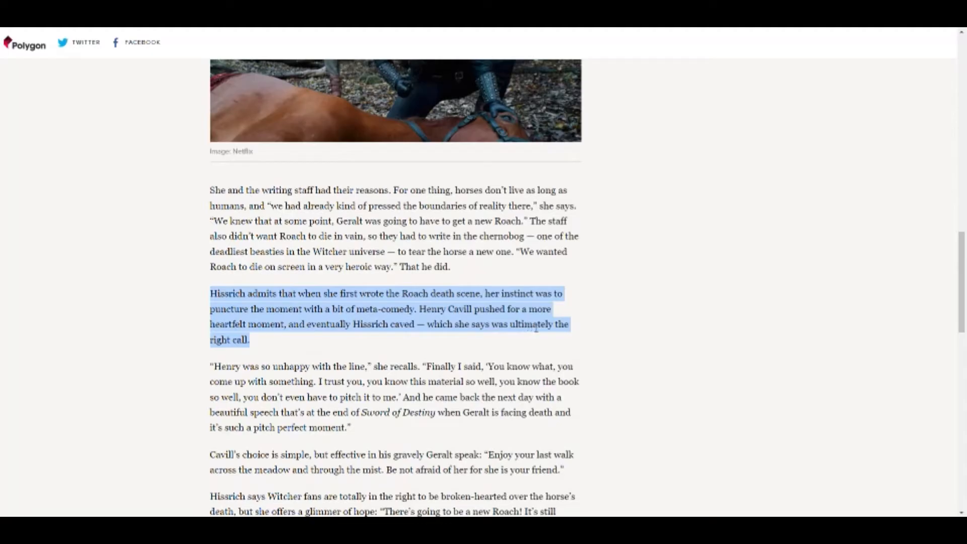
{"action": "mouse_move", "coordinate": [256, 345]}
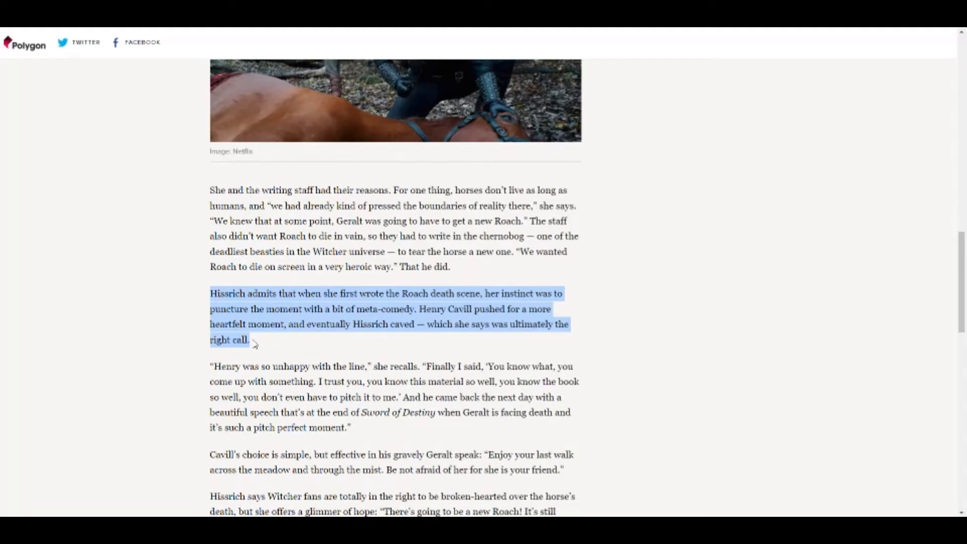
Clear the highlight on the Roach death scene paragraph in the Polygon article.
{"action": "left_click", "coordinate": [258, 346]}
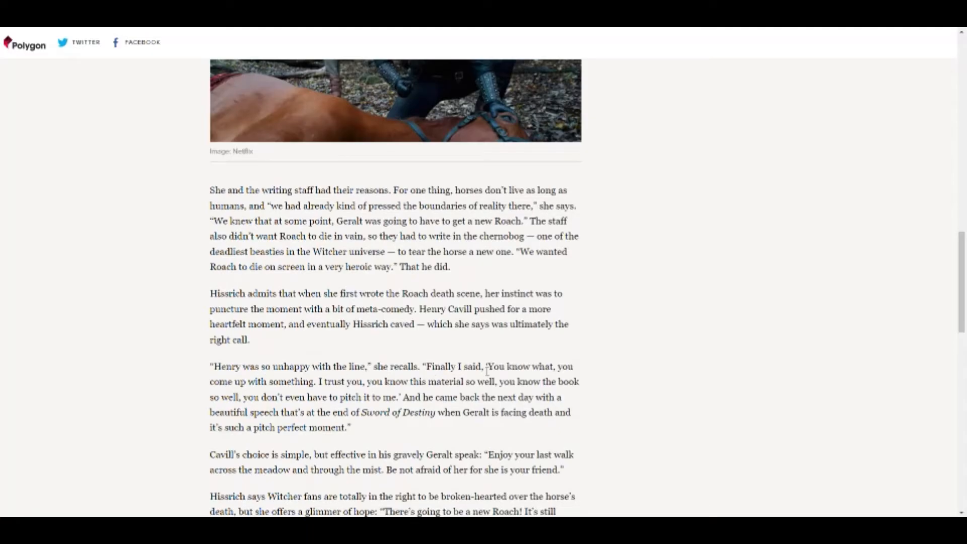
{"action": "mouse_move", "coordinate": [289, 394]}
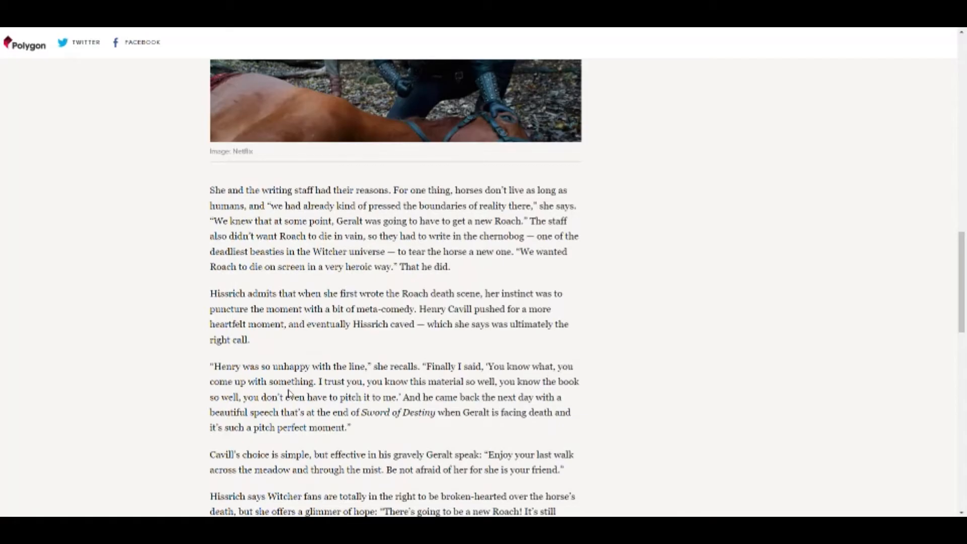
{"action": "mouse_move", "coordinate": [401, 393]}
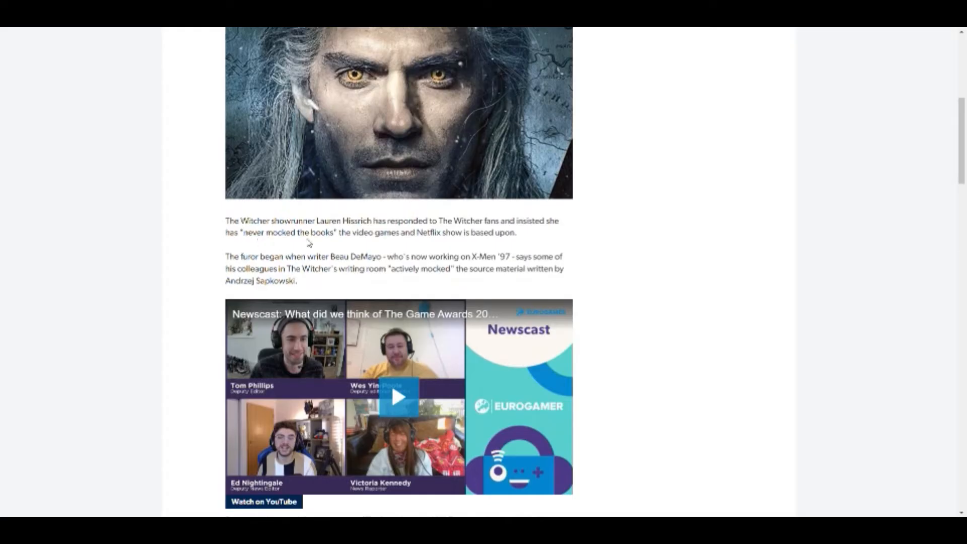
{"action": "mouse_move", "coordinate": [527, 237]}
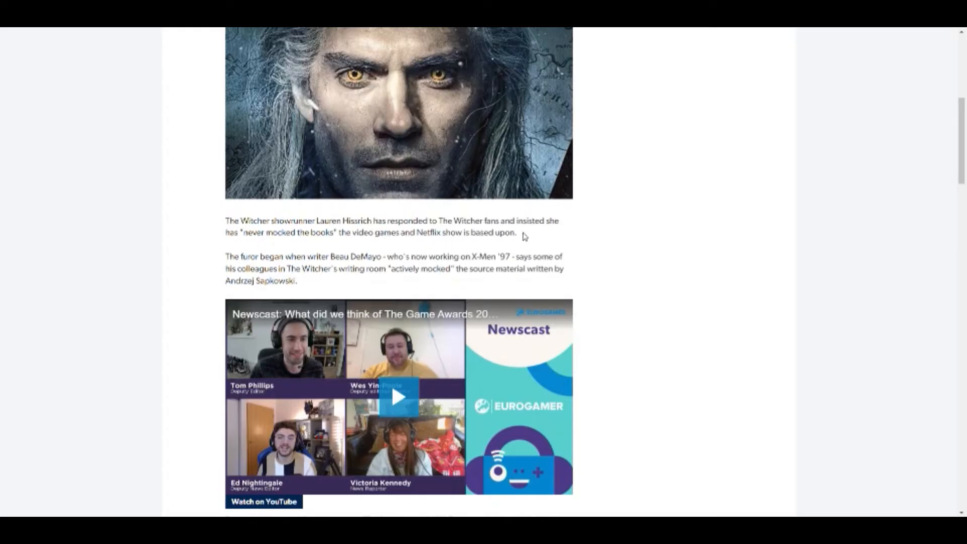
{"action": "left_click_drag", "start_coordinate": [391, 233], "coordinate": [516, 233]}
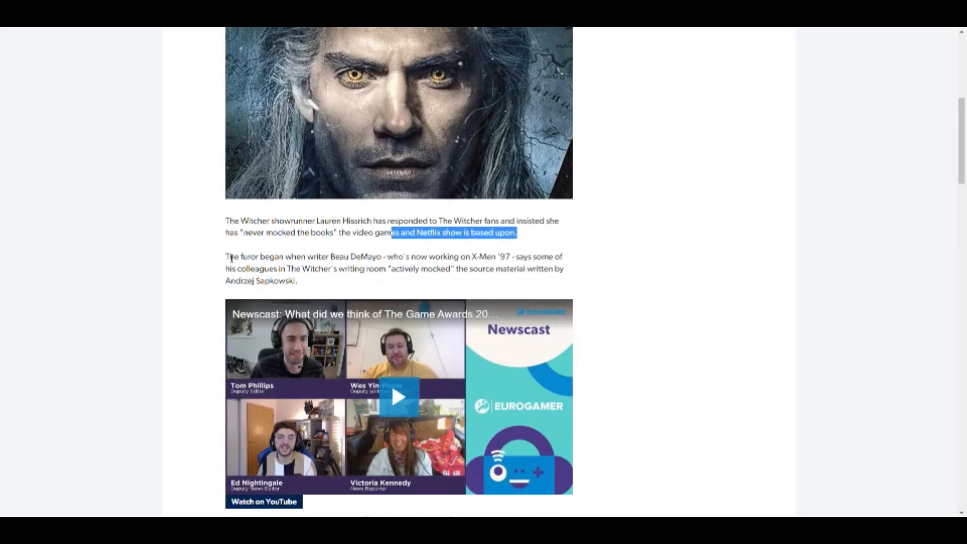
{"action": "mouse_move", "coordinate": [308, 264]}
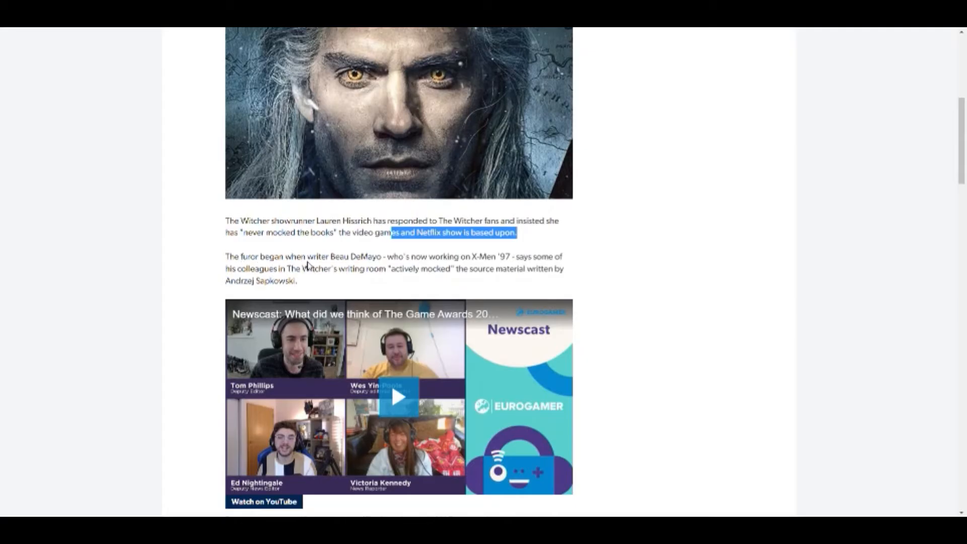
{"action": "mouse_move", "coordinate": [328, 270]}
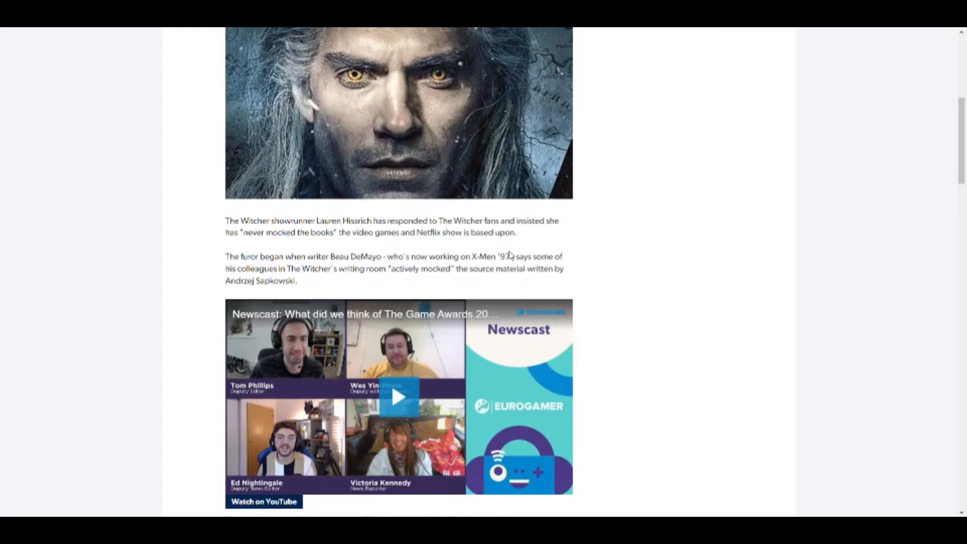
{"action": "left_click_drag", "start_coordinate": [471, 257], "coordinate": [512, 257]}
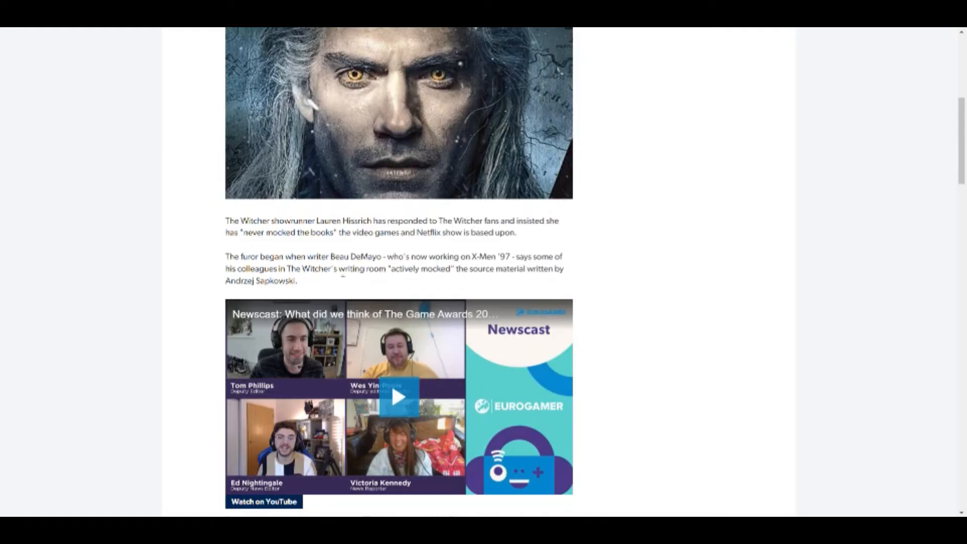
{"action": "mouse_move", "coordinate": [474, 274]}
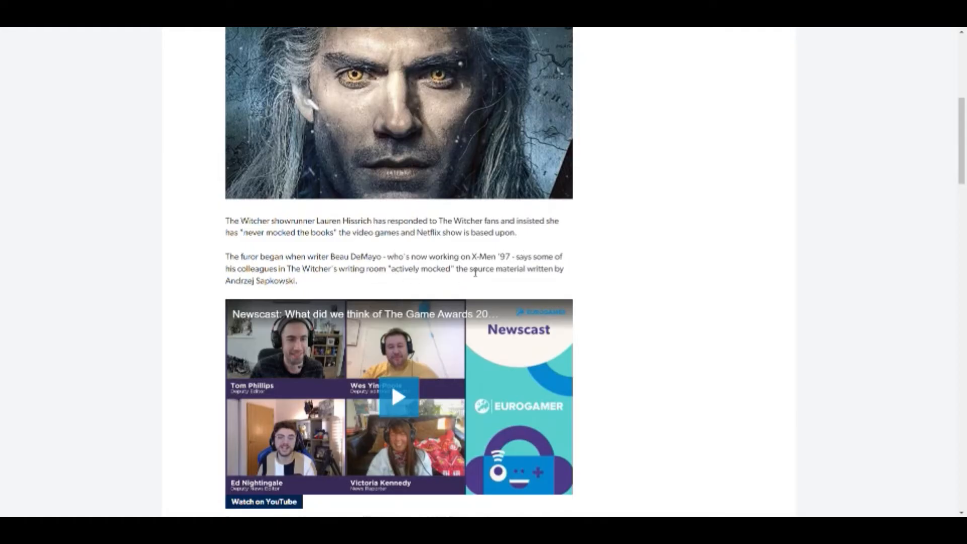
{"action": "mouse_move", "coordinate": [287, 304]}
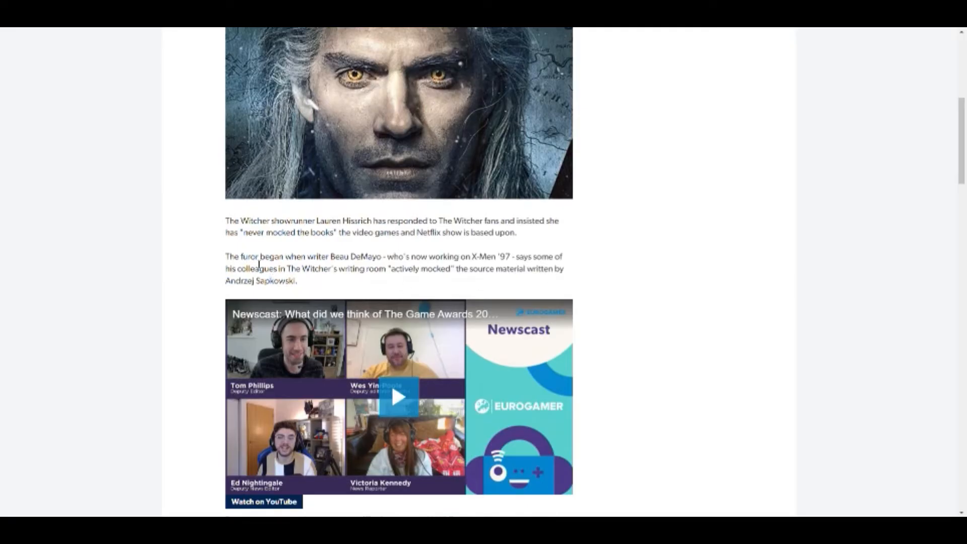
{"action": "mouse_move", "coordinate": [331, 270]}
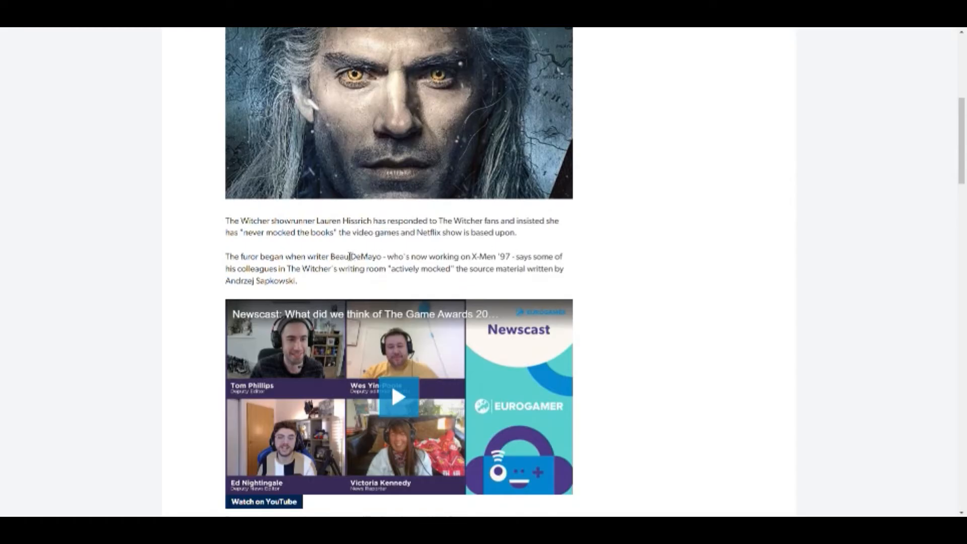
{"action": "mouse_move", "coordinate": [424, 272]}
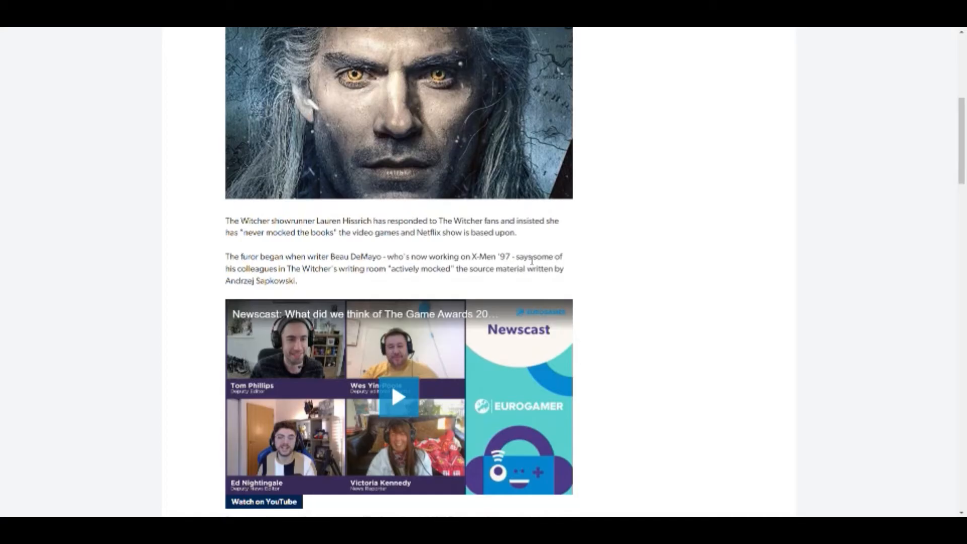
{"action": "mouse_move", "coordinate": [317, 284]}
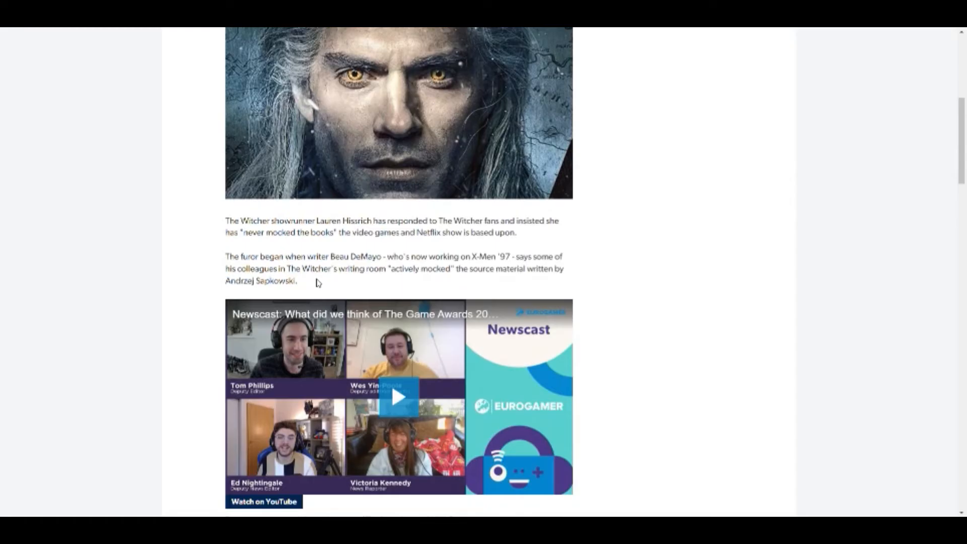
{"action": "mouse_move", "coordinate": [331, 278]}
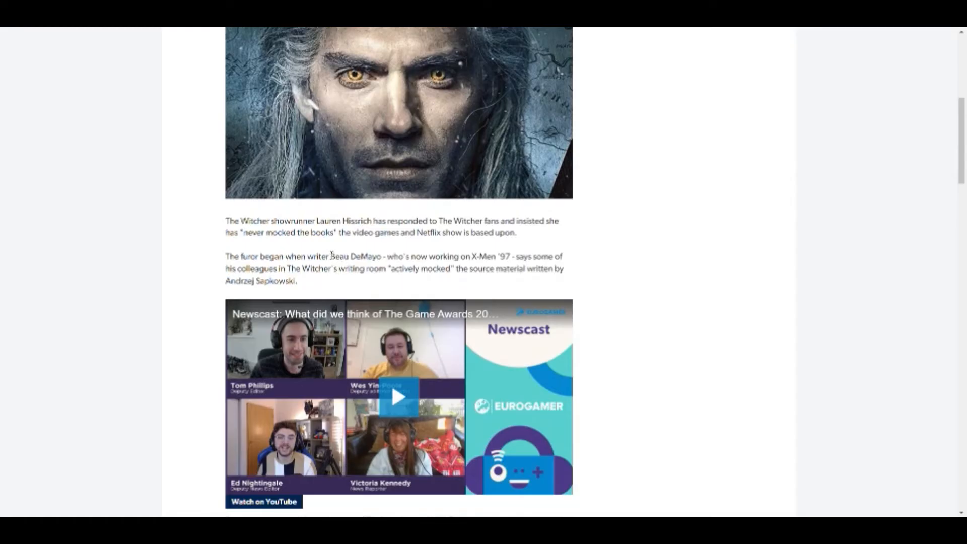
Highlight the phrase "working on X-Men '97" and scroll down to DeMayo's quotes.
{"action": "left_click_drag", "start_coordinate": [470, 257], "coordinate": [513, 257]}
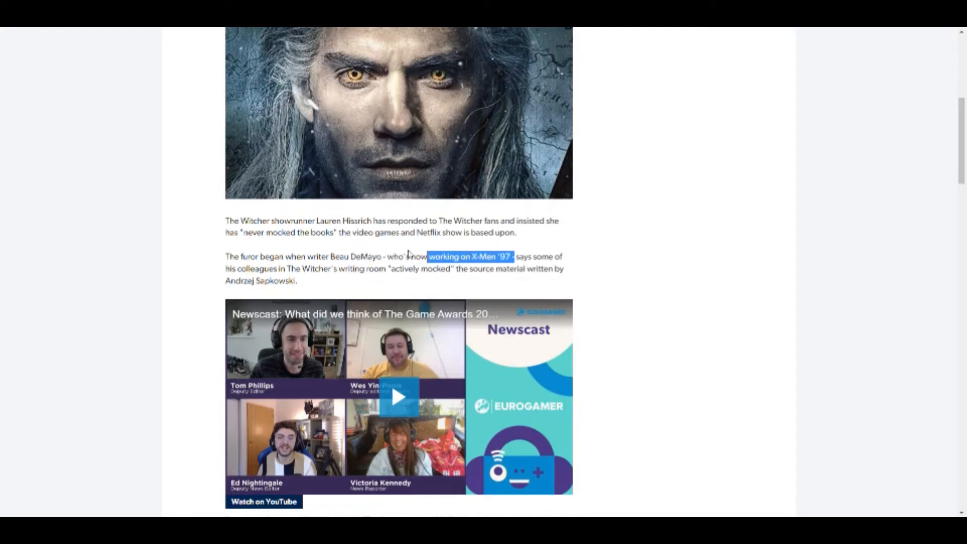
{"action": "scroll", "scroll_direction": "down", "scroll_amount": 3}
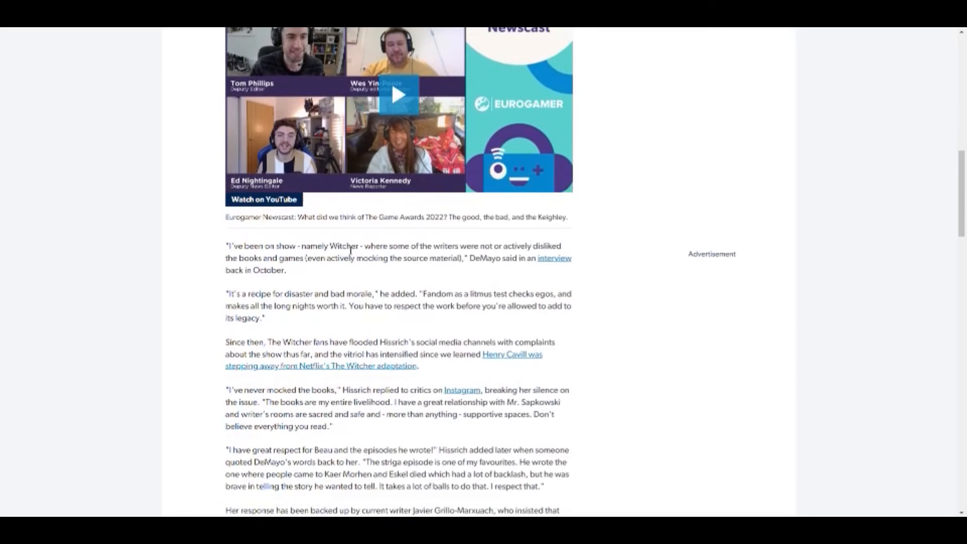
{"action": "scroll", "scroll_direction": "down", "scroll_amount": 3}
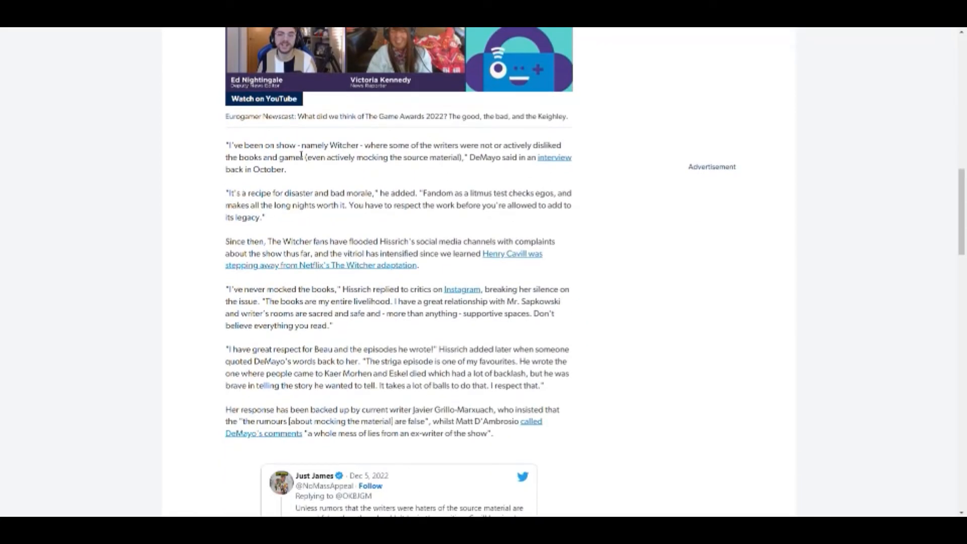
{"action": "mouse_move", "coordinate": [410, 153]}
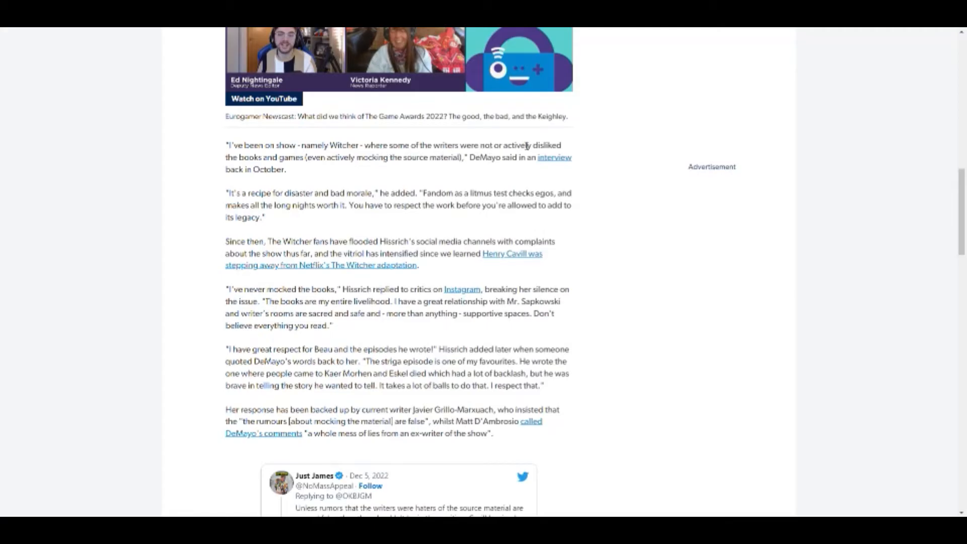
{"action": "mouse_move", "coordinate": [297, 168]}
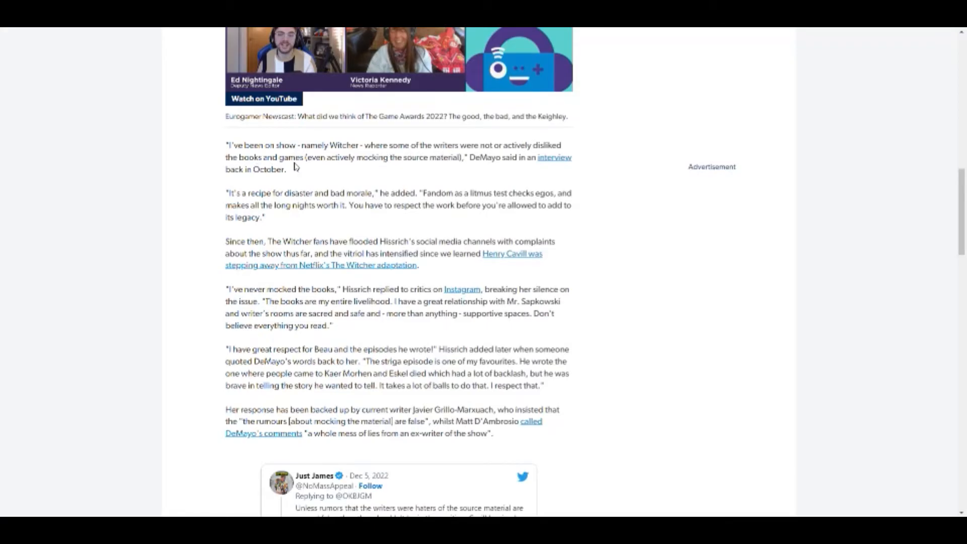
{"action": "mouse_move", "coordinate": [330, 169]}
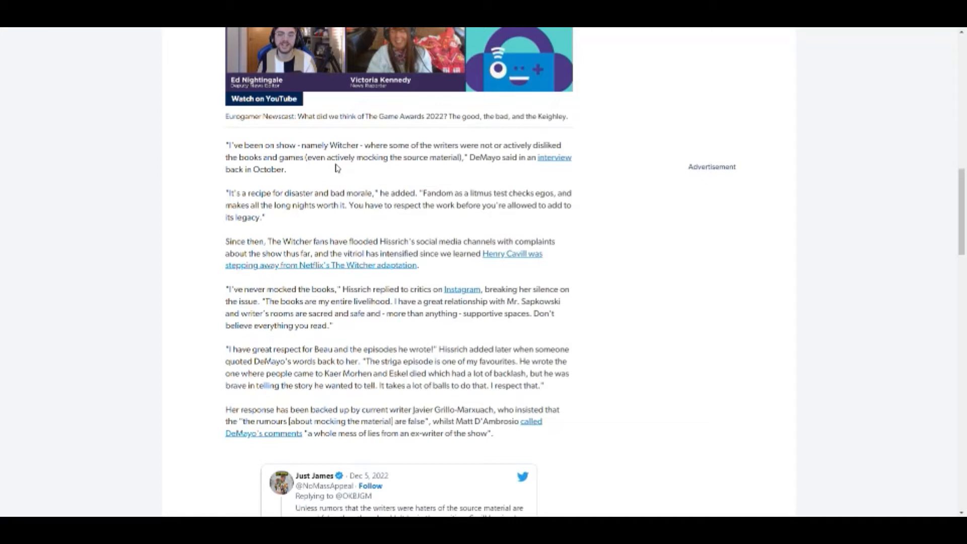
{"action": "mouse_move", "coordinate": [346, 179]}
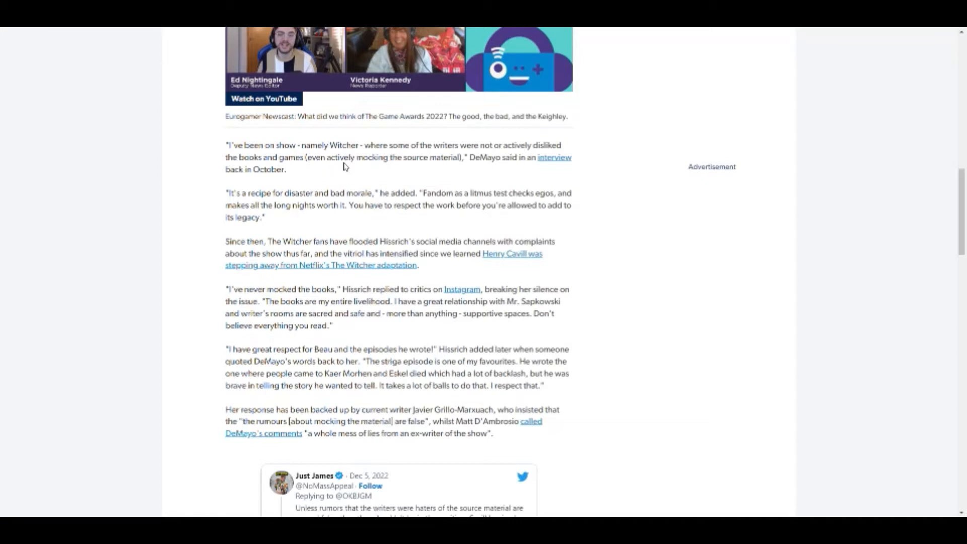
{"action": "mouse_move", "coordinate": [486, 181]}
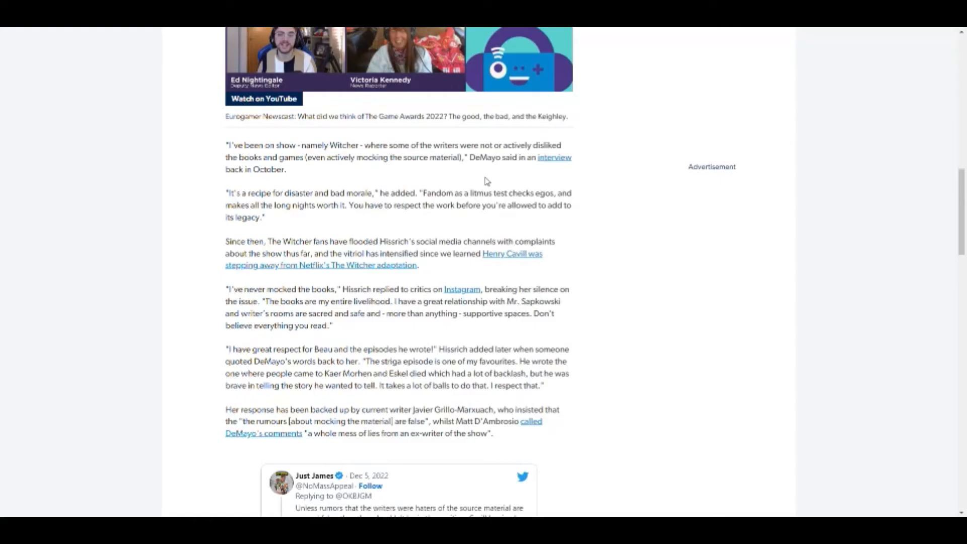
{"action": "mouse_move", "coordinate": [258, 185]}
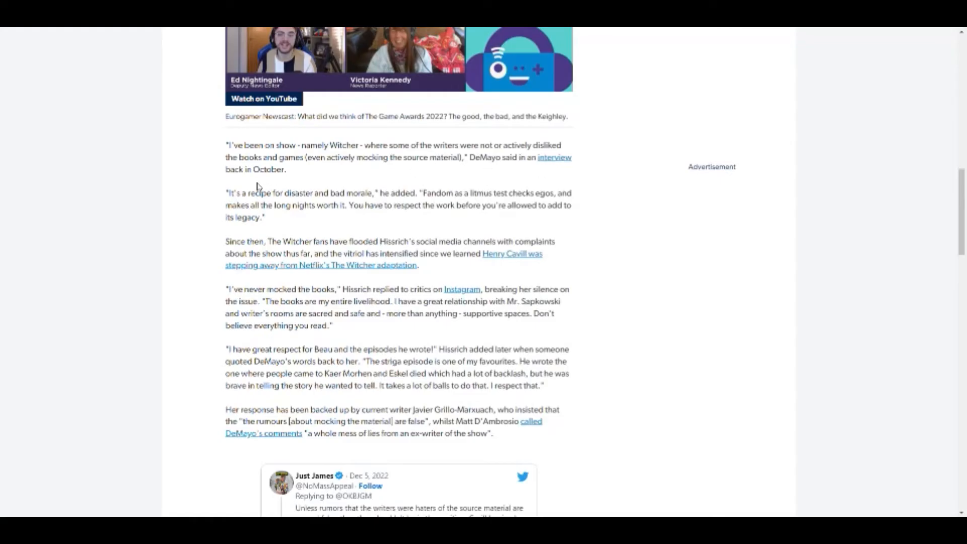
{"action": "mouse_move", "coordinate": [257, 186]}
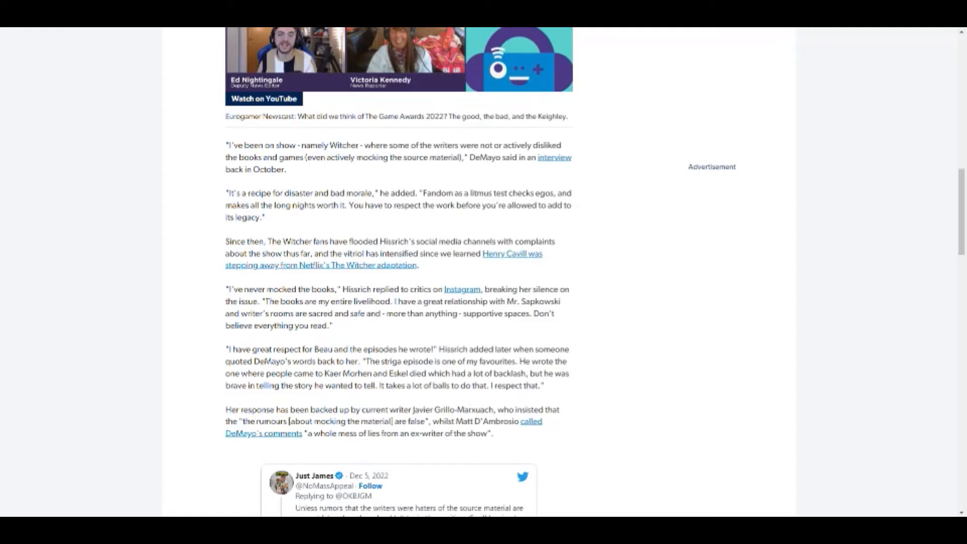
{"action": "mouse_move", "coordinate": [350, 181]}
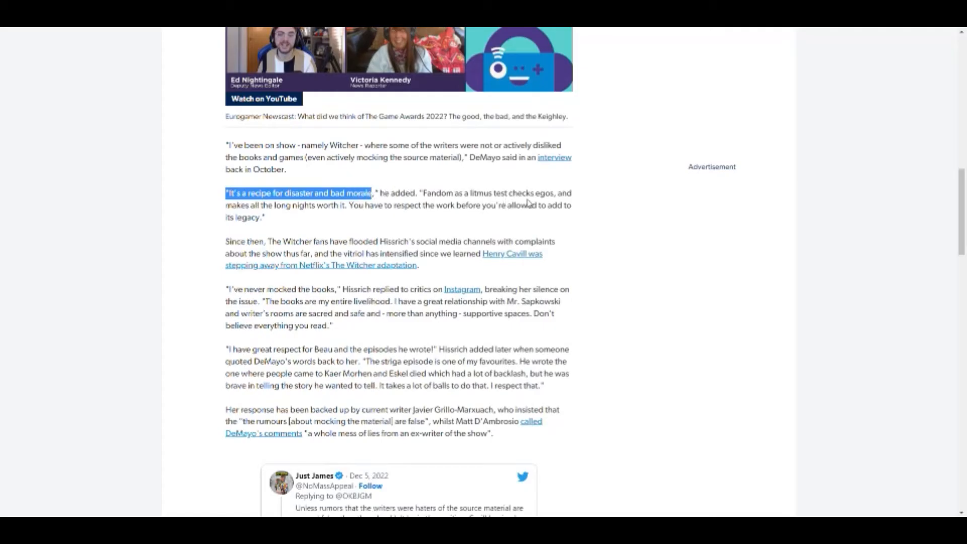
{"action": "mouse_move", "coordinate": [303, 217]}
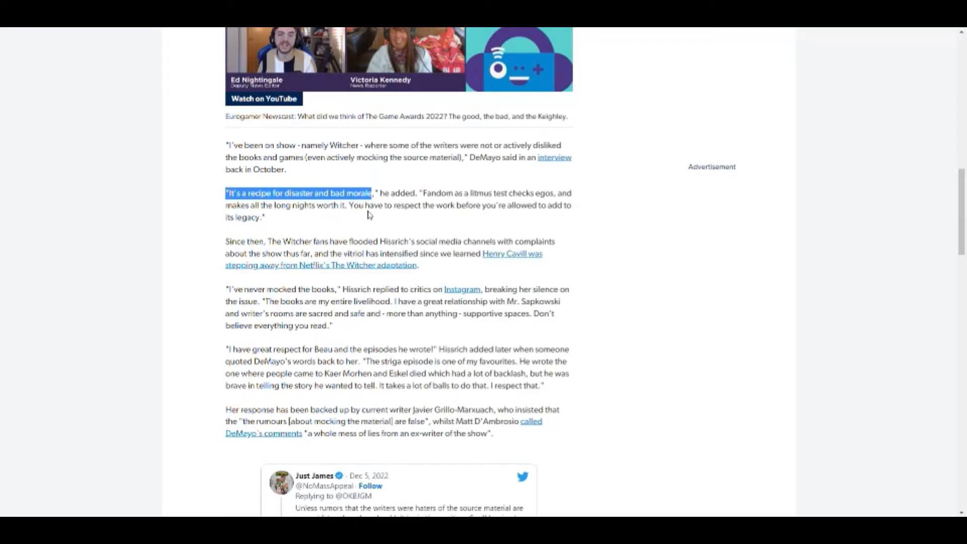
{"action": "mouse_move", "coordinate": [408, 213]}
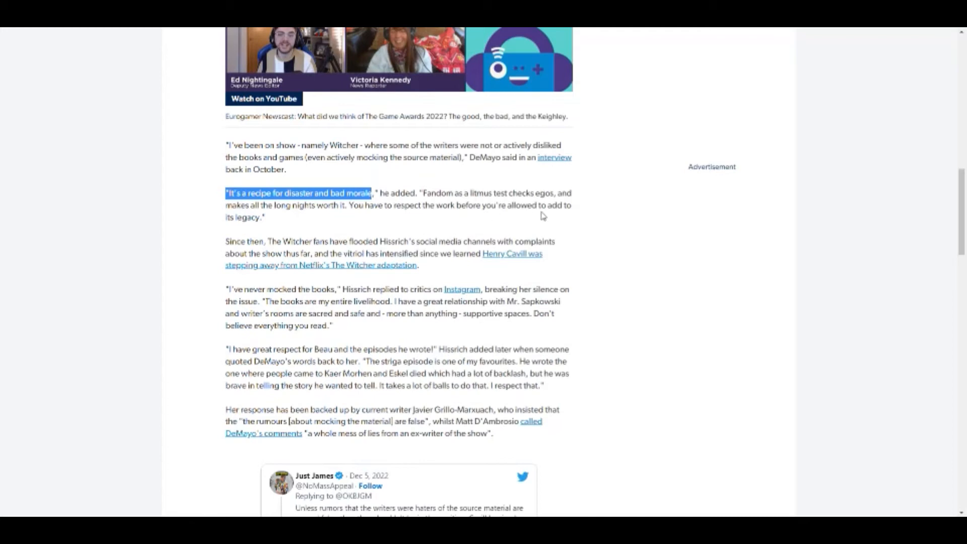
{"action": "left_click", "coordinate": [268, 223]}
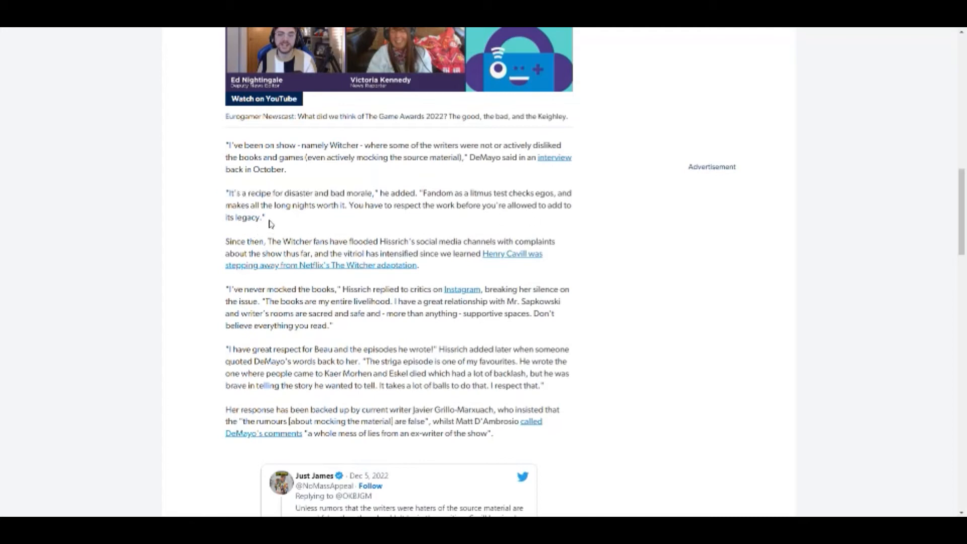
{"action": "mouse_move", "coordinate": [314, 220]}
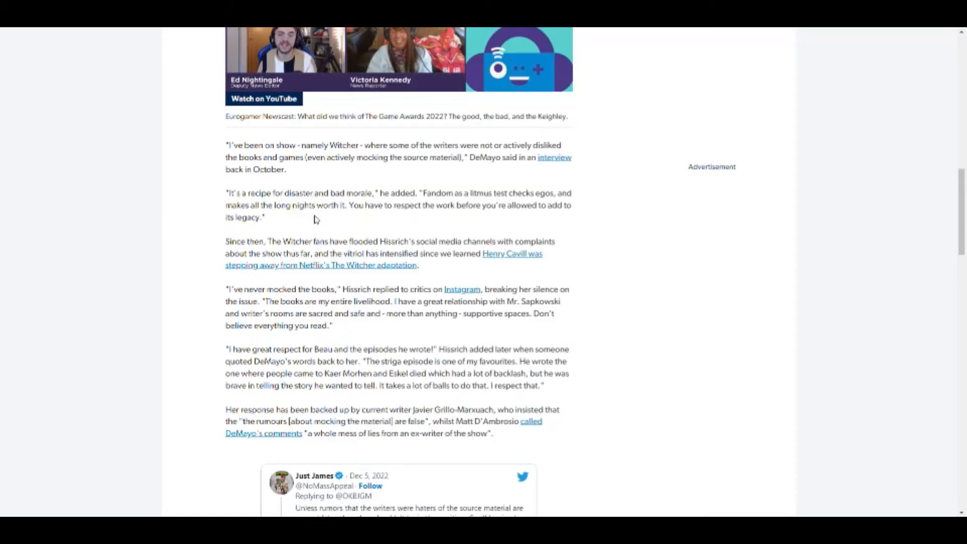
Scroll up to the furor paragraph with X-Men '97, then back down to the quote paragraphs.
{"action": "scroll", "scroll_direction": "up", "scroll_amount": 3}
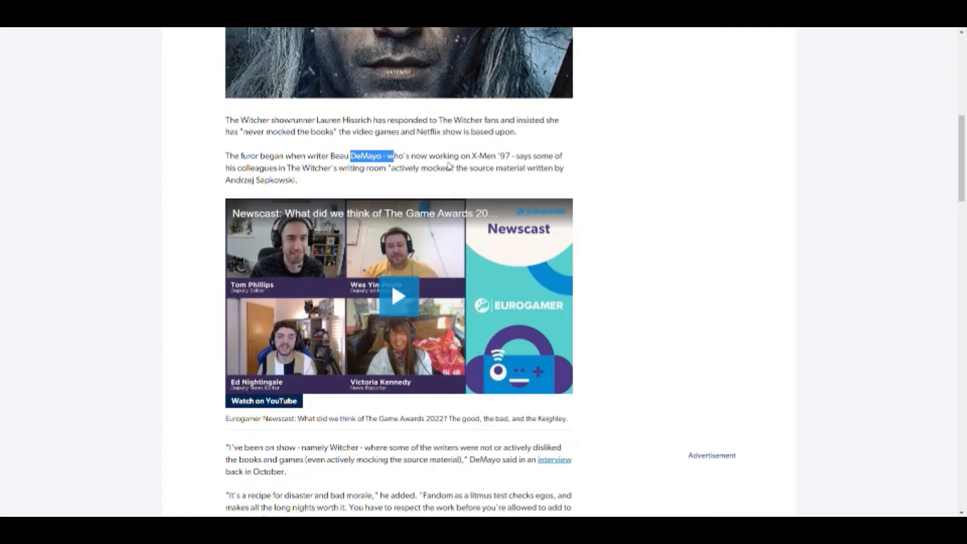
{"action": "mouse_move", "coordinate": [476, 153]}
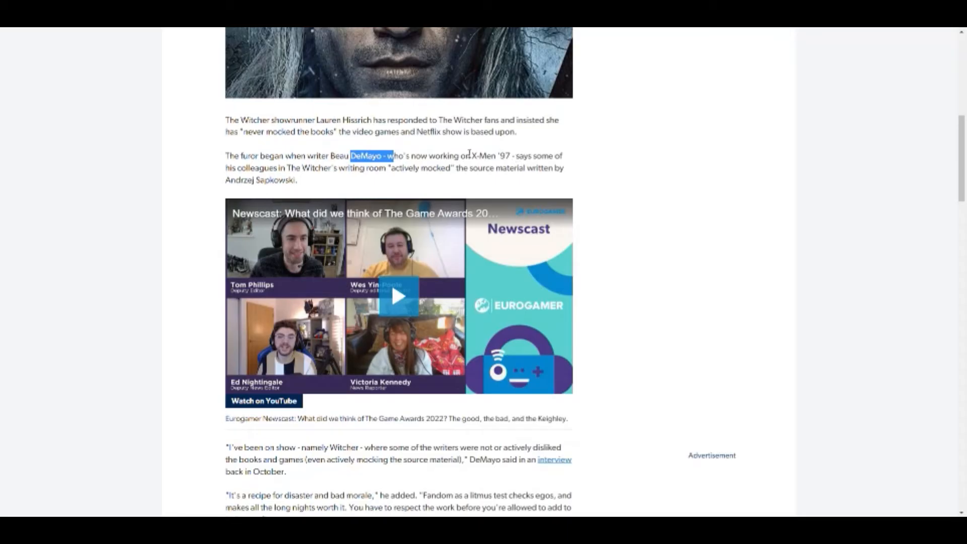
{"action": "scroll", "scroll_direction": "down", "scroll_amount": 3}
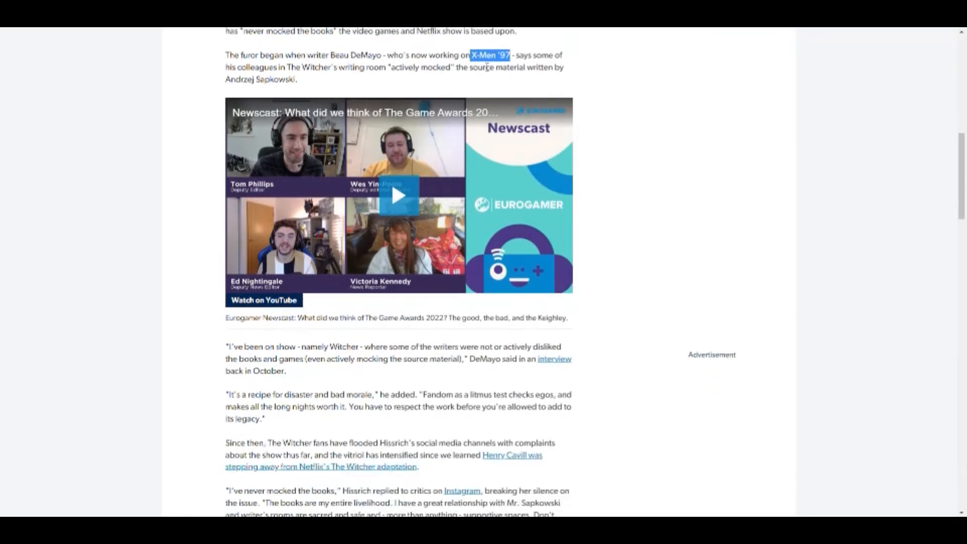
{"action": "scroll", "scroll_direction": "down", "scroll_amount": 3}
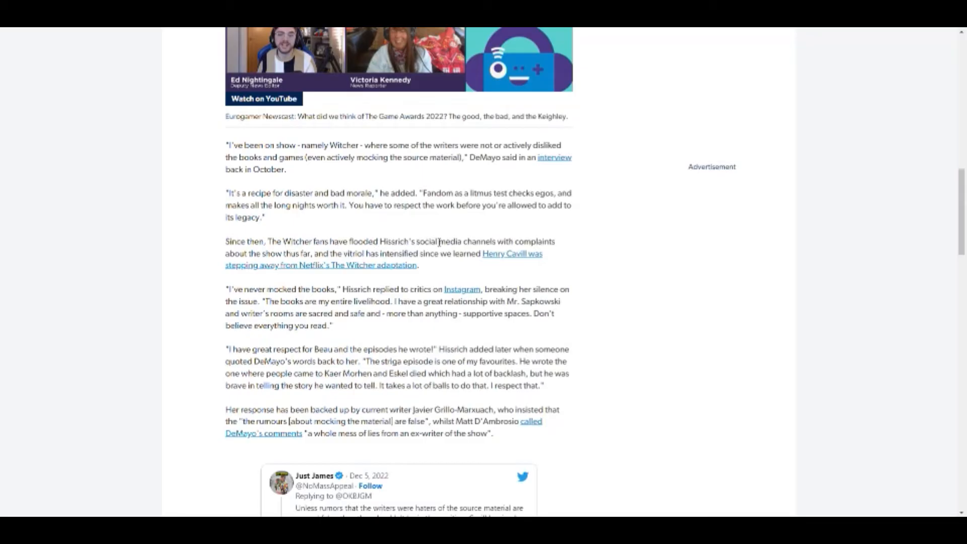
{"action": "mouse_move", "coordinate": [492, 244]}
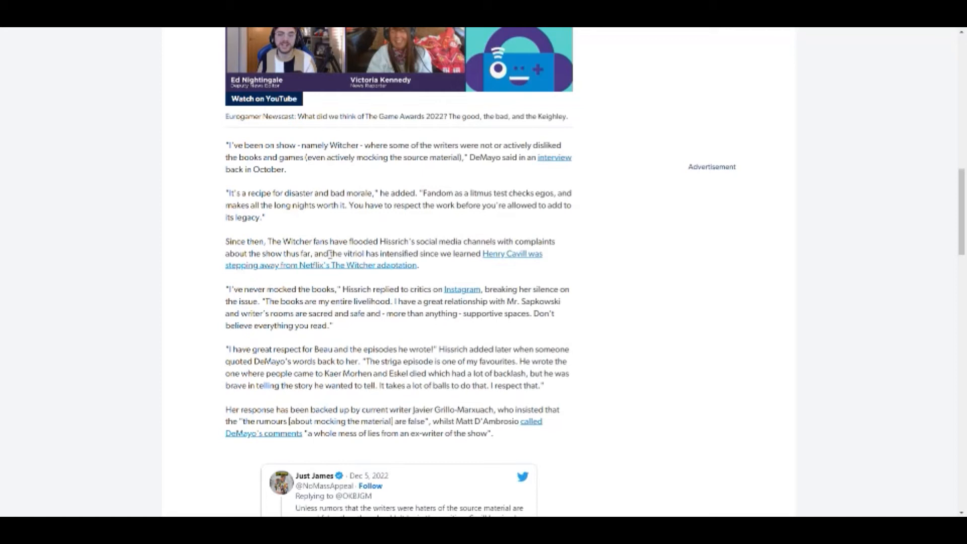
{"action": "mouse_move", "coordinate": [437, 275]}
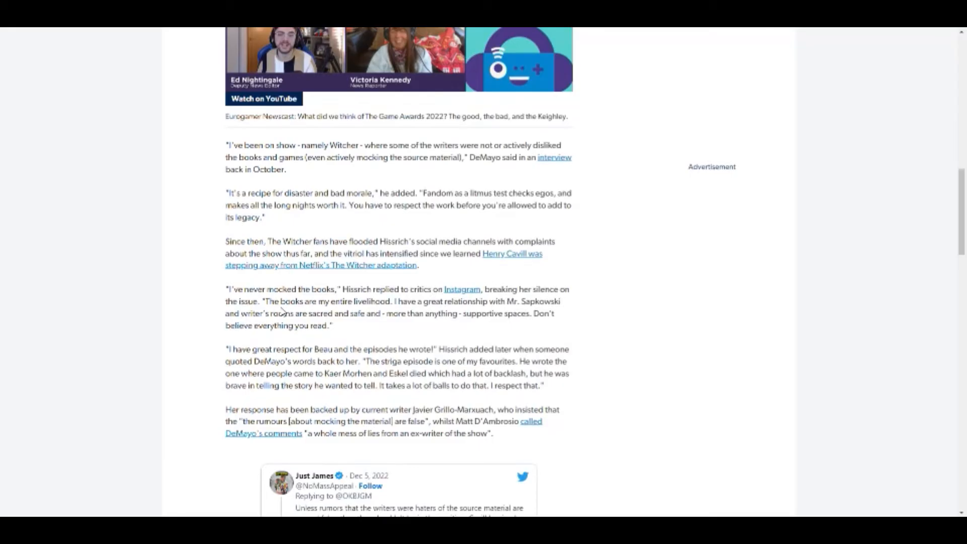
{"action": "mouse_move", "coordinate": [360, 303]}
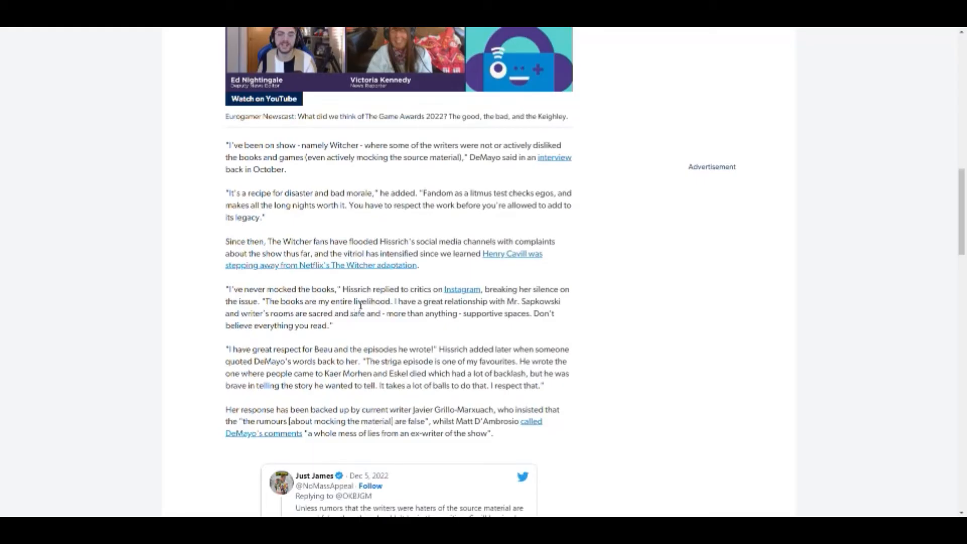
{"action": "mouse_move", "coordinate": [404, 311]}
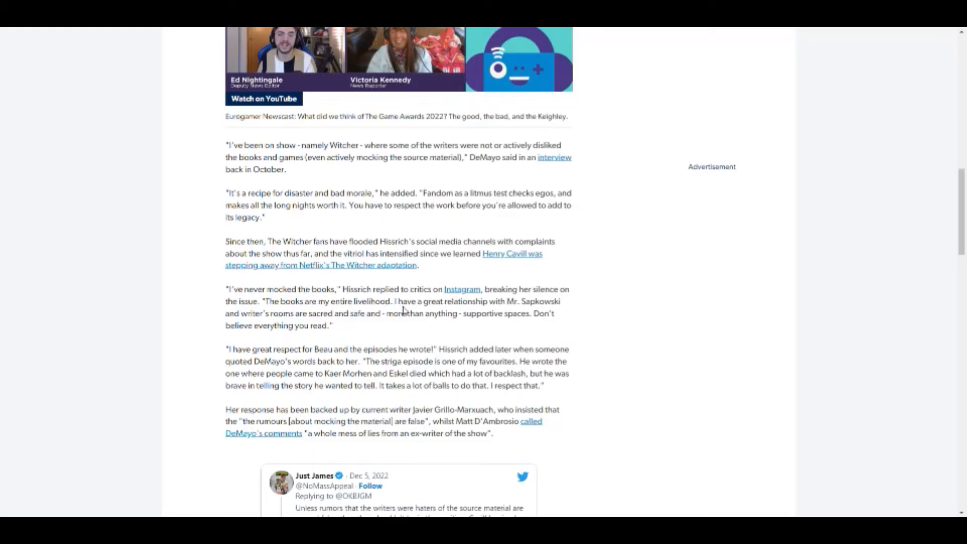
Highlight Hissrich's quote about the books being her livelihood, then clear it.
{"action": "left_click_drag", "start_coordinate": [266, 301], "coordinate": [389, 301]}
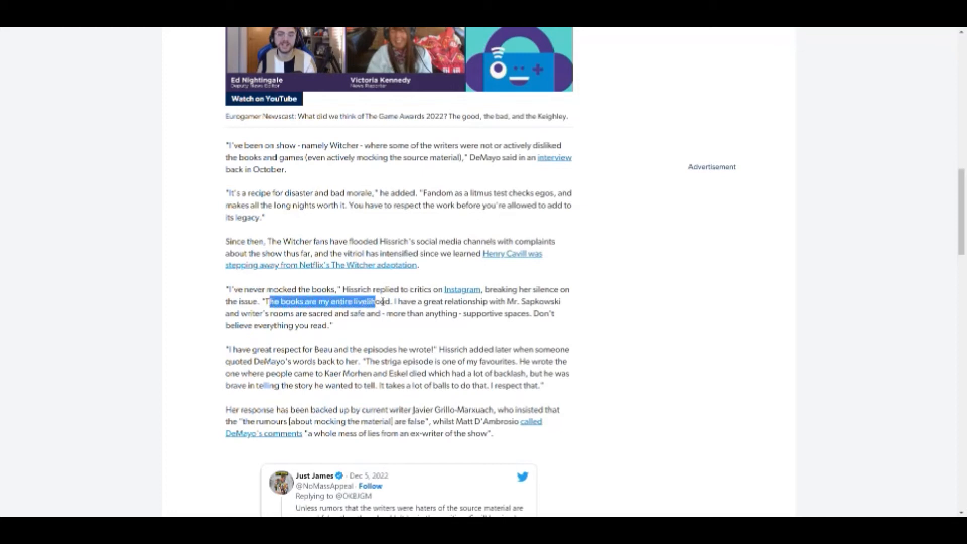
{"action": "left_click", "coordinate": [393, 302]}
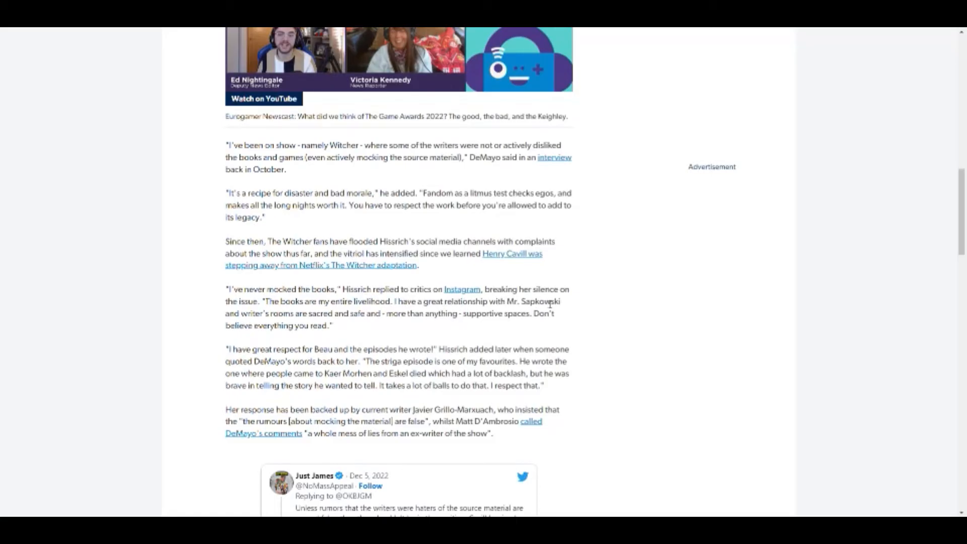
{"action": "double_click", "coordinate": [539, 303]}
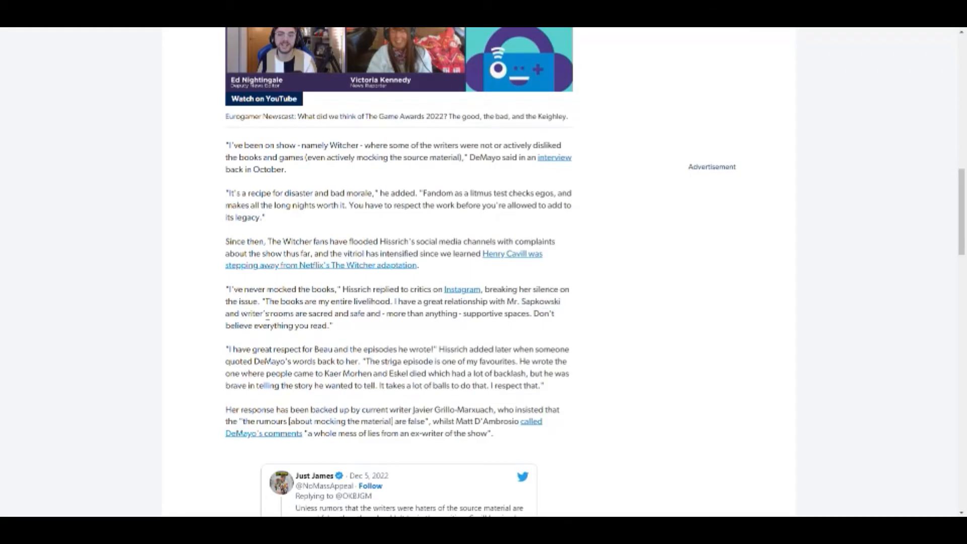
{"action": "mouse_move", "coordinate": [306, 318]}
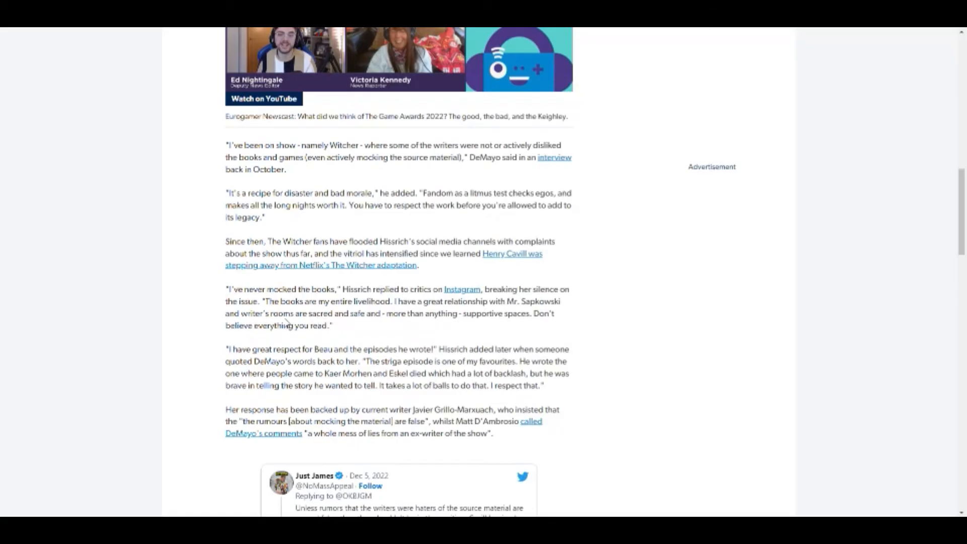
{"action": "mouse_move", "coordinate": [365, 324]}
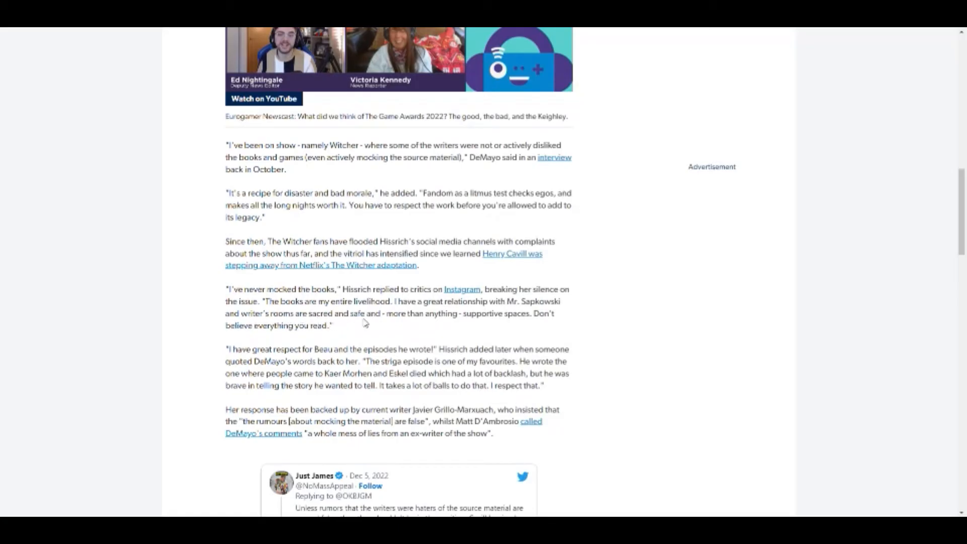
{"action": "mouse_move", "coordinate": [467, 326]}
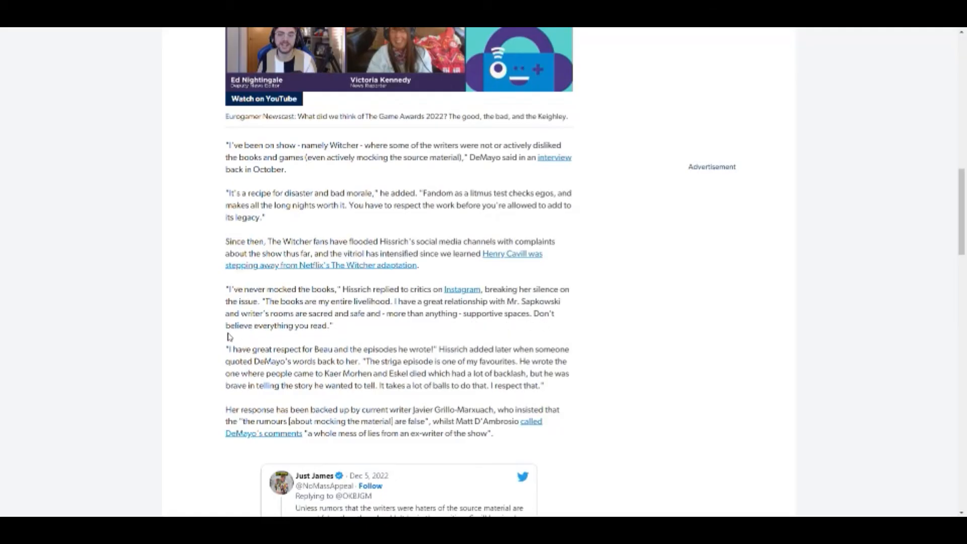
Highlight the quote about writers' rooms being sacred and safe, then clear it.
{"action": "left_click_drag", "start_coordinate": [225, 289], "coordinate": [332, 325]}
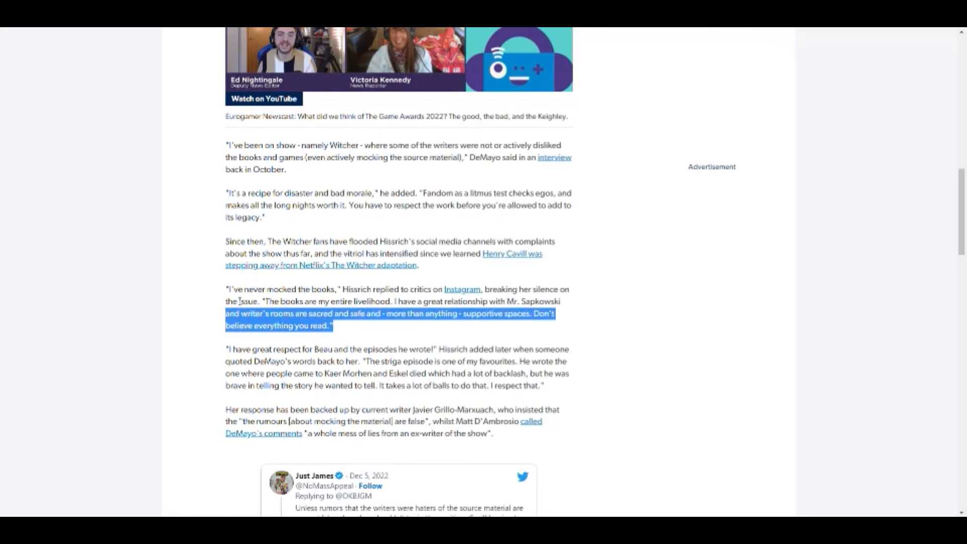
{"action": "left_click", "coordinate": [325, 327]}
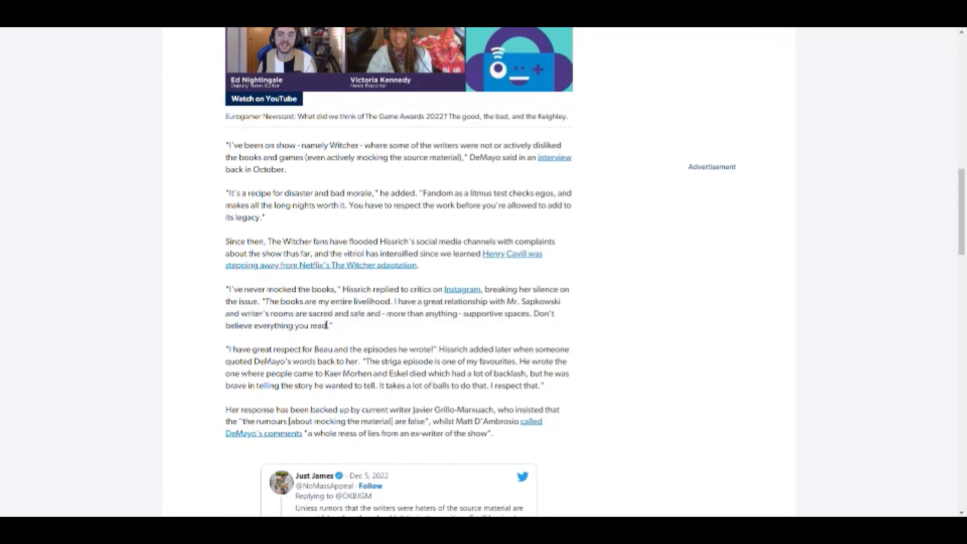
{"action": "mouse_move", "coordinate": [325, 340]}
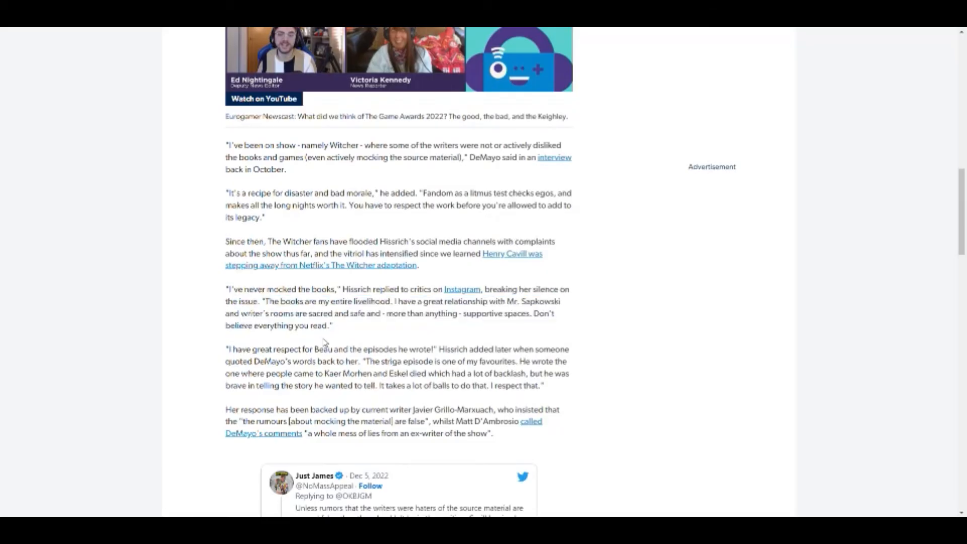
Scroll down past the "whole mess of lies" quote to the embedded tweet.
{"action": "scroll", "scroll_direction": "down", "scroll_amount": 3}
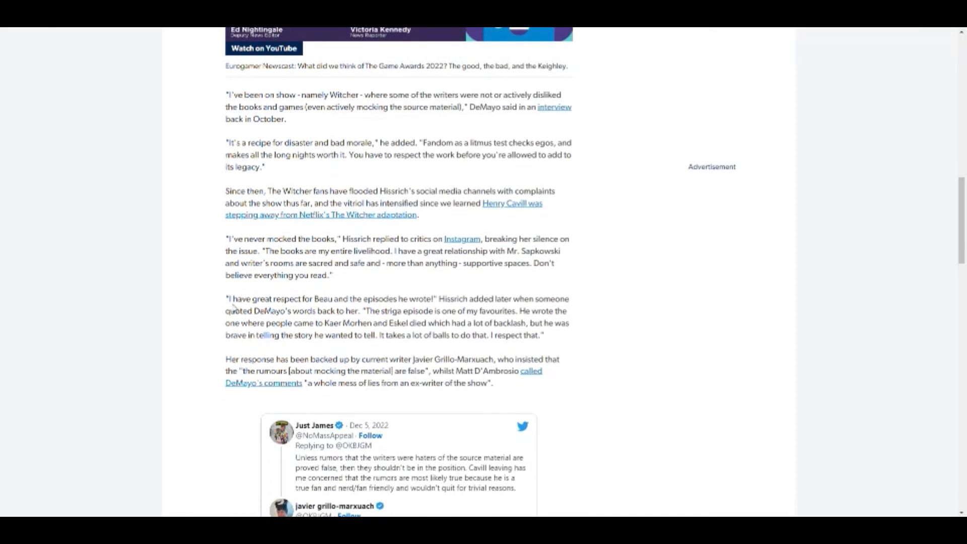
{"action": "mouse_move", "coordinate": [337, 300]}
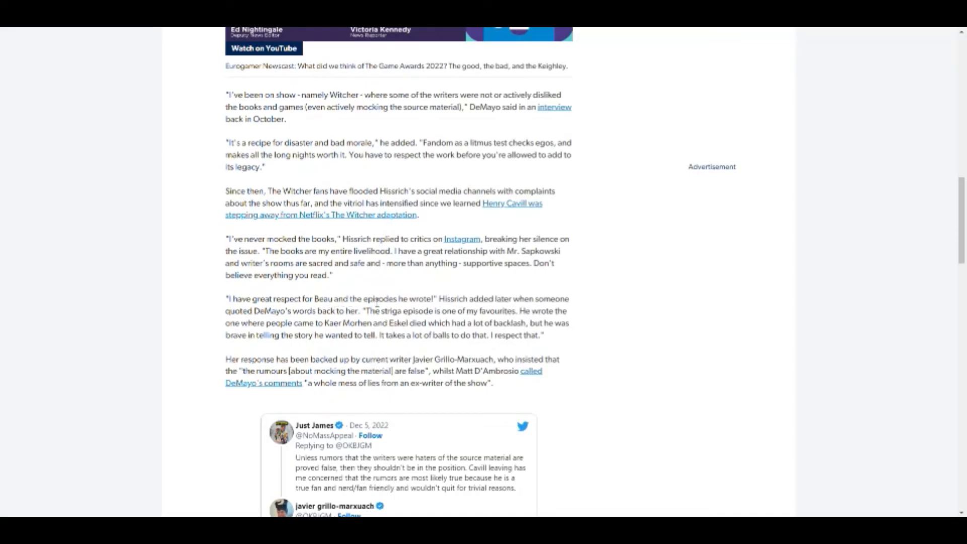
{"action": "mouse_move", "coordinate": [451, 308]}
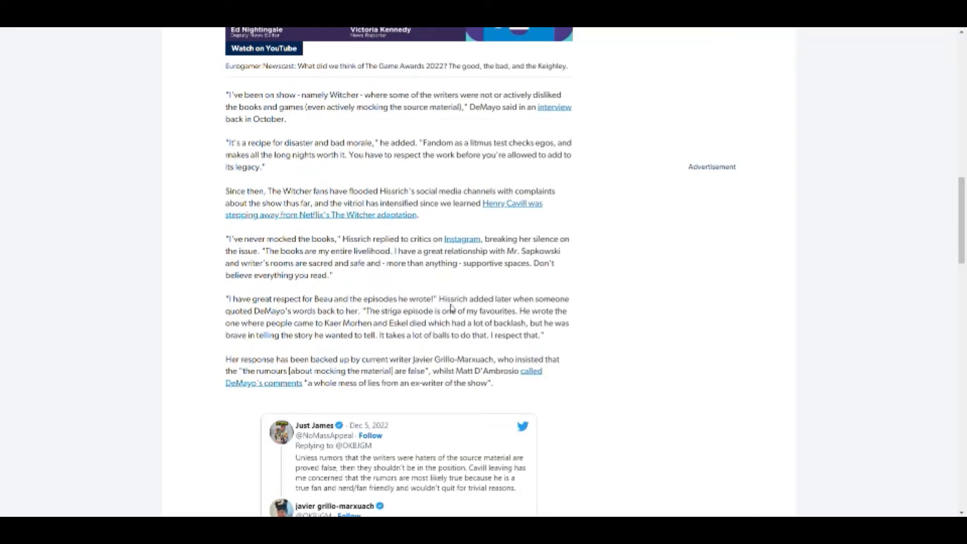
{"action": "mouse_move", "coordinate": [540, 303]}
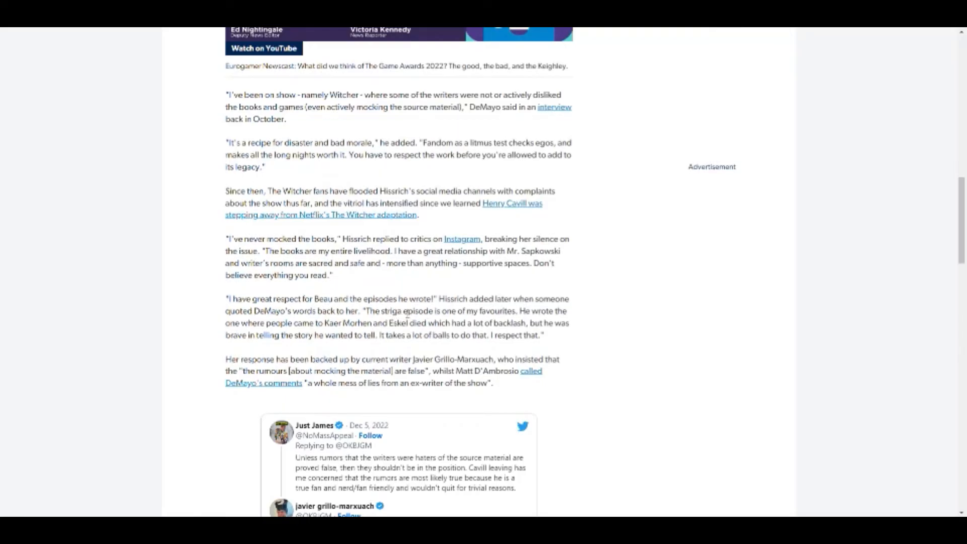
{"action": "mouse_move", "coordinate": [533, 315]}
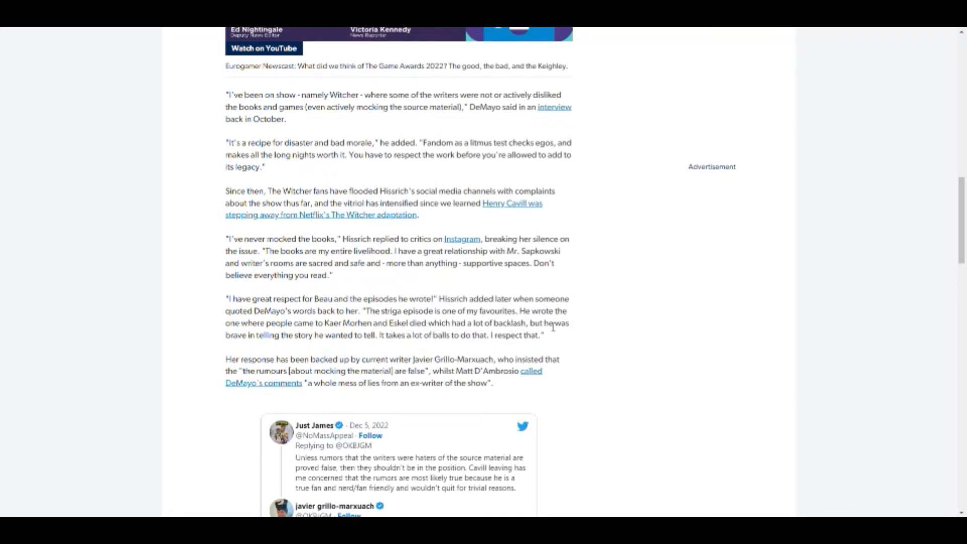
{"action": "mouse_move", "coordinate": [297, 347]}
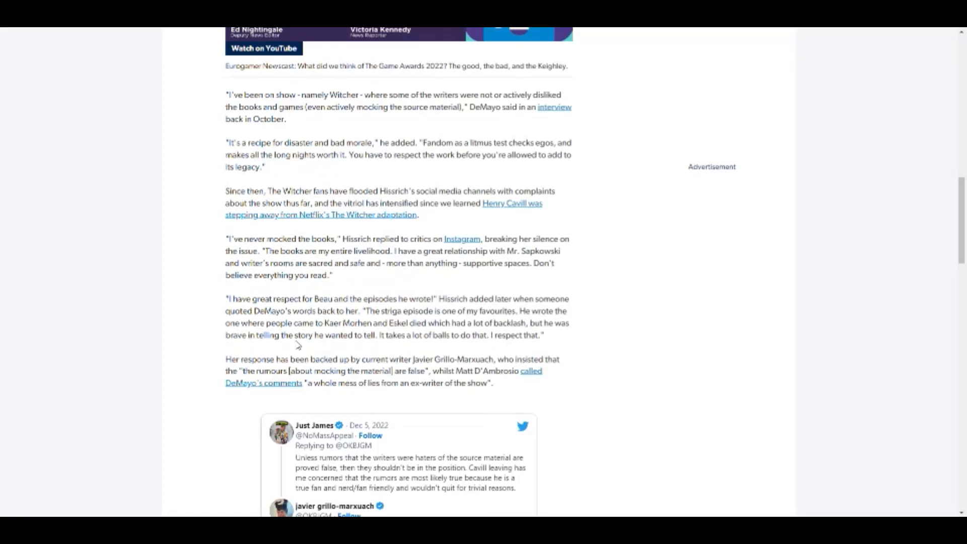
{"action": "mouse_move", "coordinate": [389, 359]}
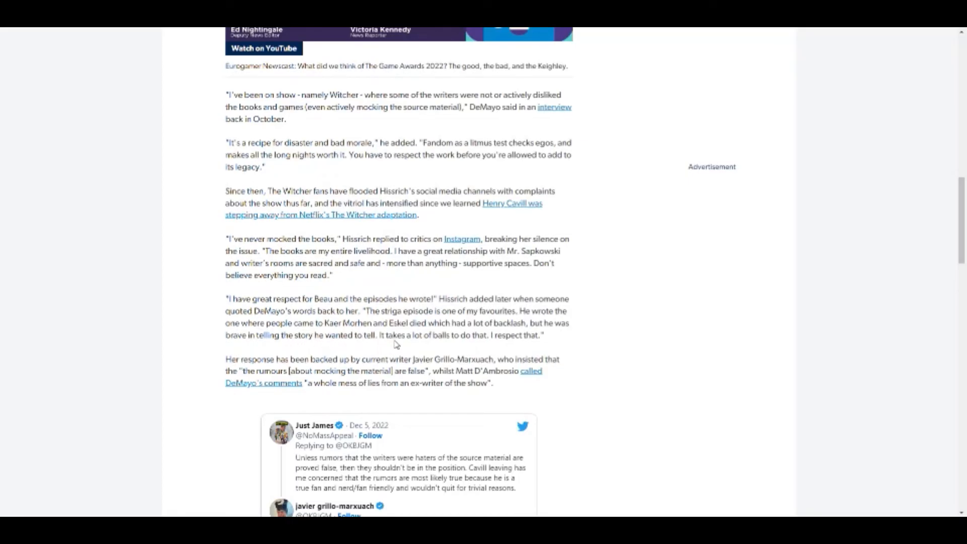
{"action": "mouse_move", "coordinate": [383, 344]}
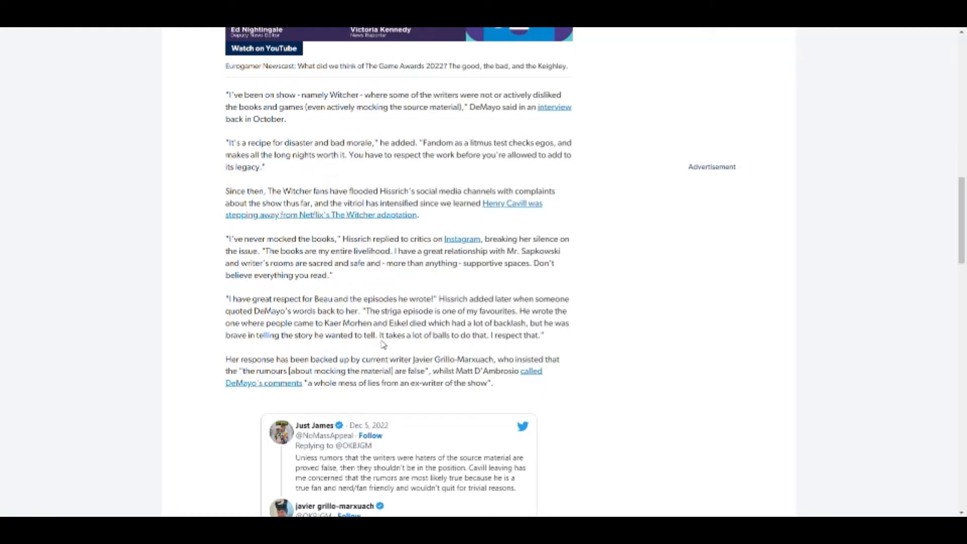
{"action": "mouse_move", "coordinate": [412, 347]}
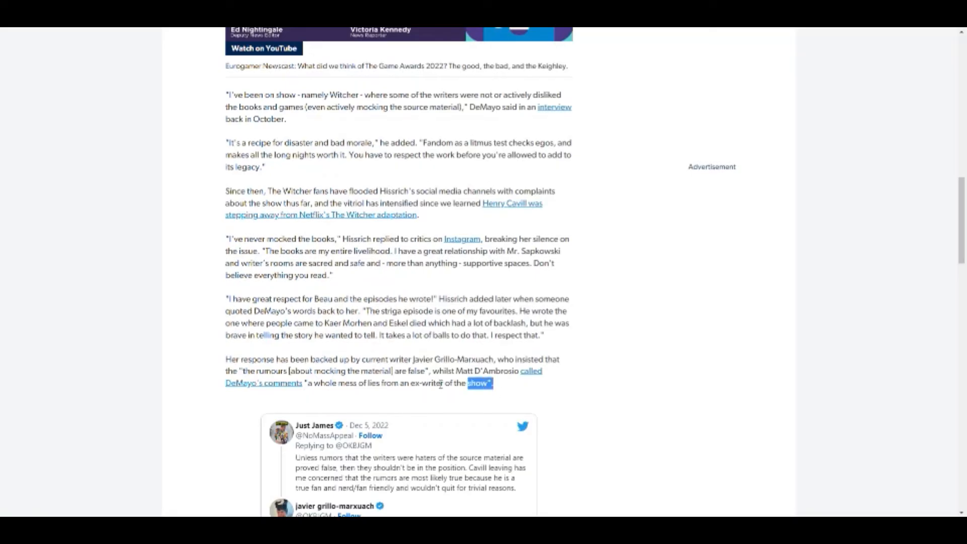
{"action": "scroll", "scroll_direction": "down", "scroll_amount": 3}
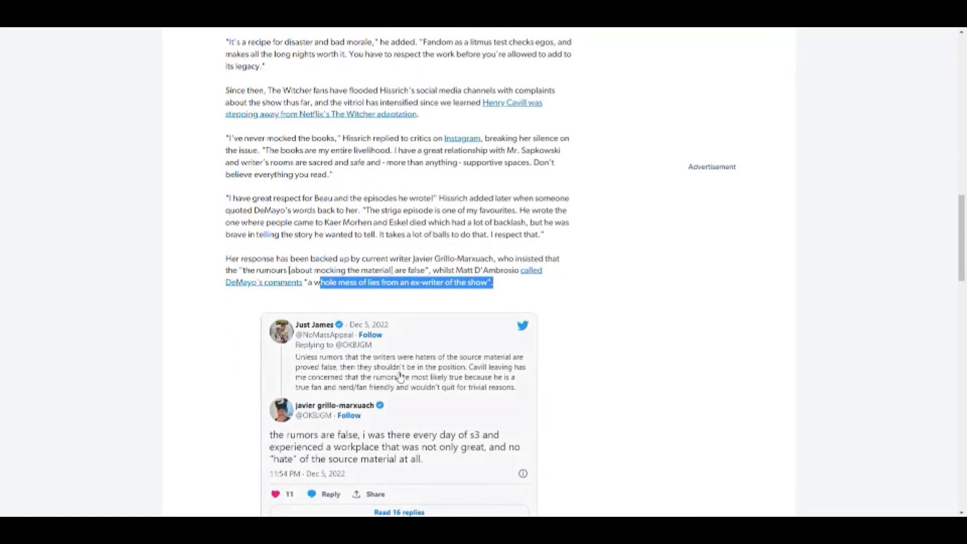
{"action": "scroll", "scroll_direction": "down", "scroll_amount": 3}
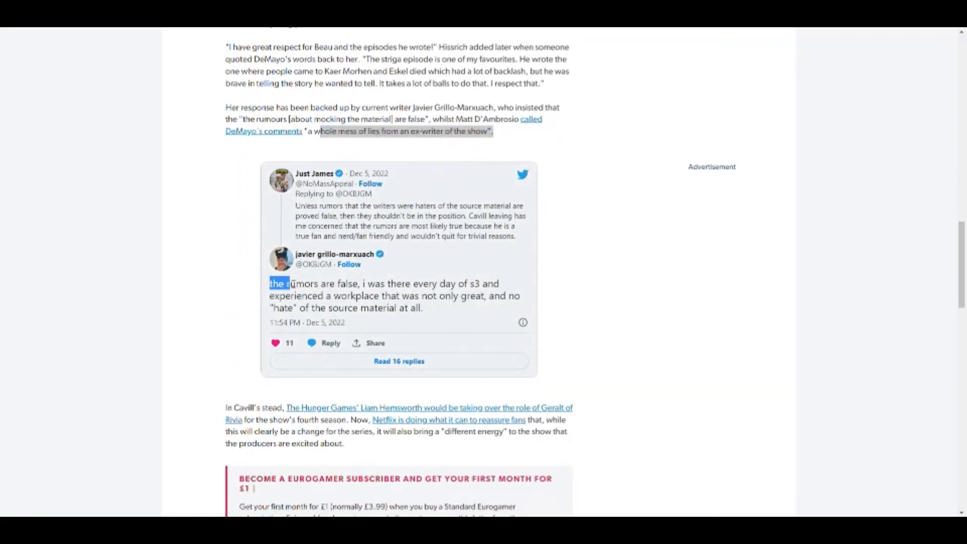
Highlight the opening of Grillo-Marxuach's tweet calling the rumors false.
{"action": "left_click_drag", "start_coordinate": [268, 283], "coordinate": [412, 283]}
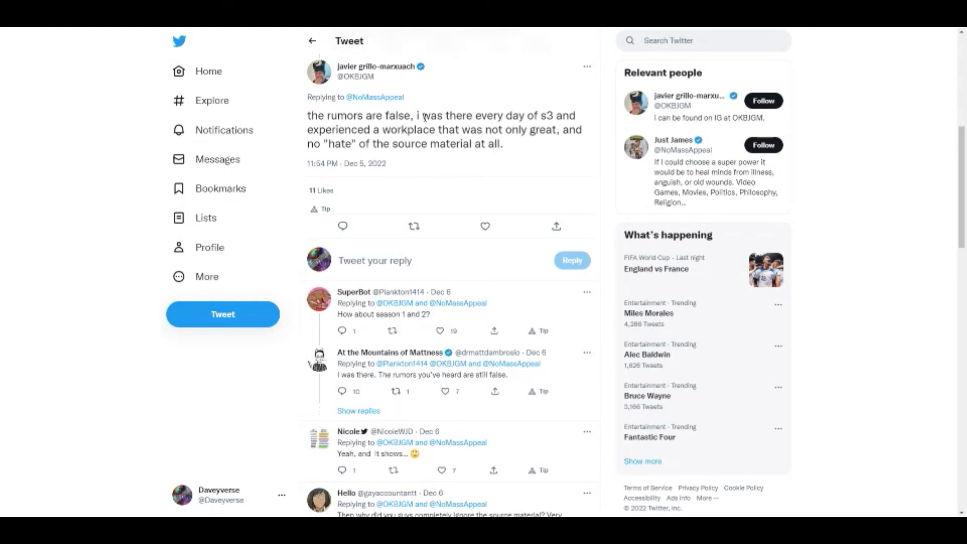
{"action": "mouse_move", "coordinate": [658, 358]}
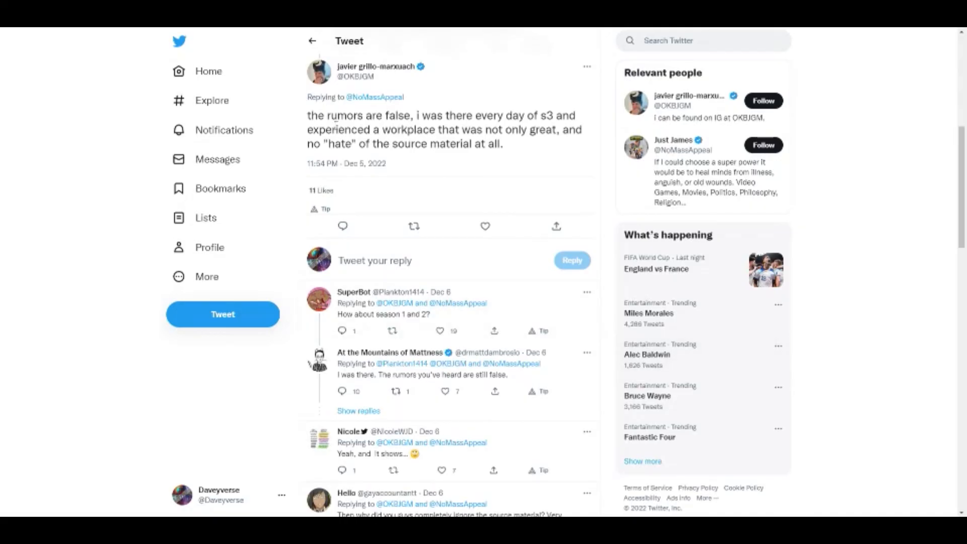
{"action": "mouse_move", "coordinate": [500, 121]}
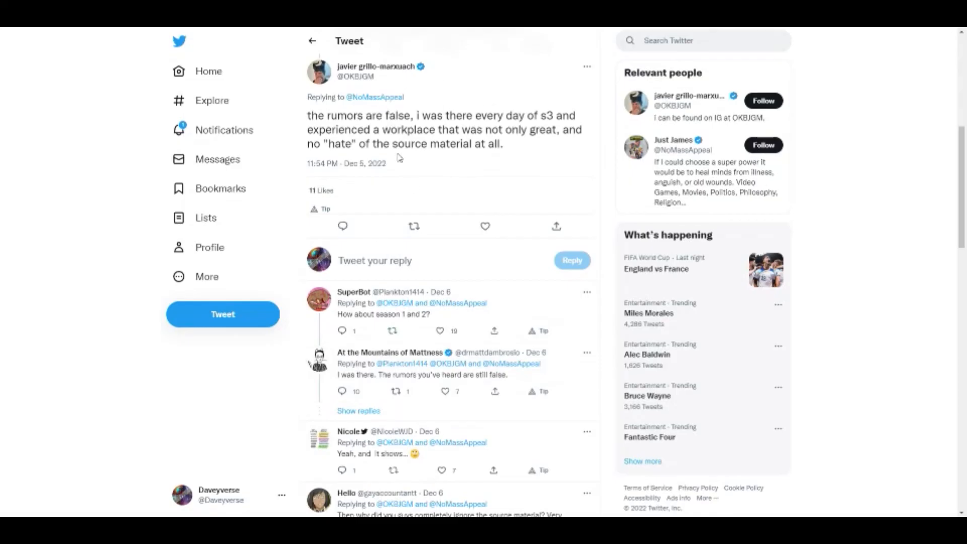
{"action": "mouse_move", "coordinate": [415, 136]}
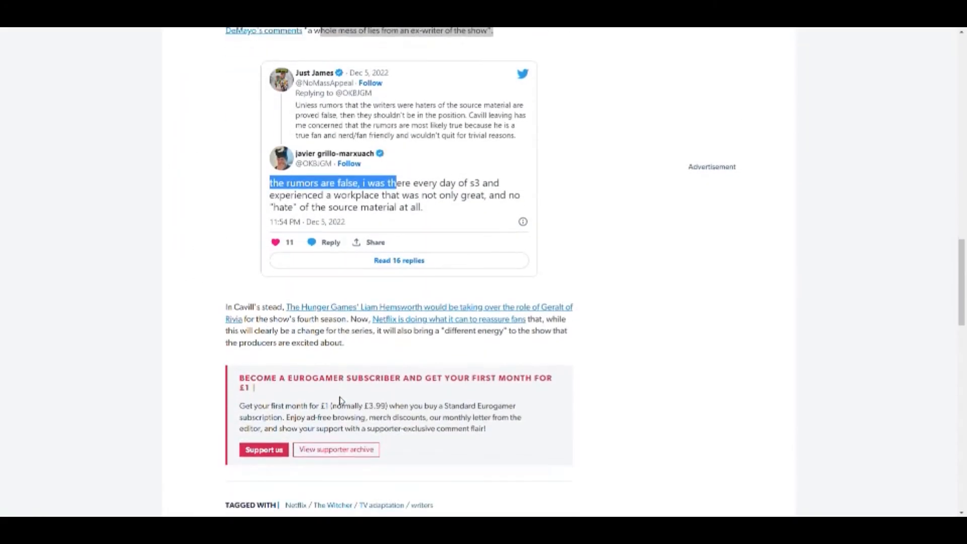
Highlight the closing sentence about bringing a "different energy" and scroll on to the author bio.
{"action": "scroll", "scroll_direction": "down", "scroll_amount": 3}
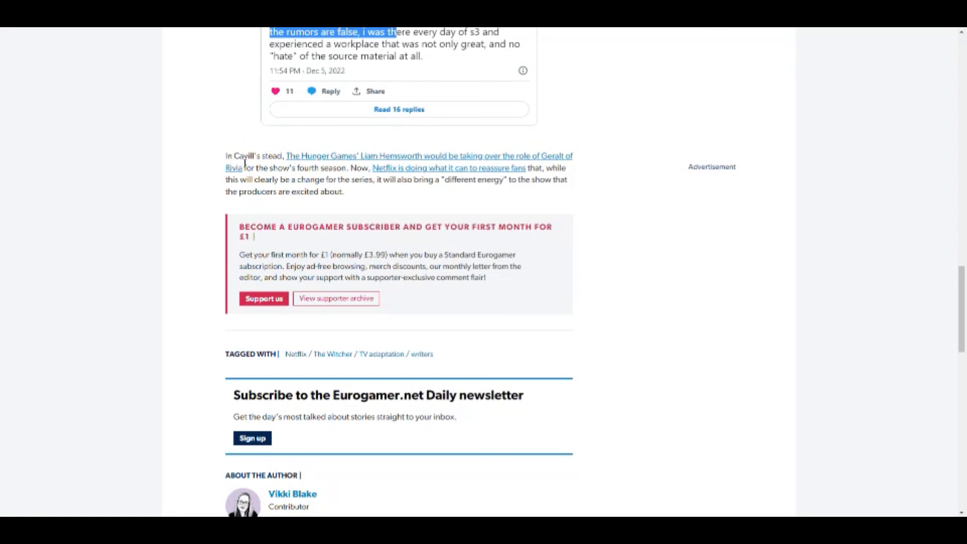
{"action": "mouse_move", "coordinate": [300, 165]}
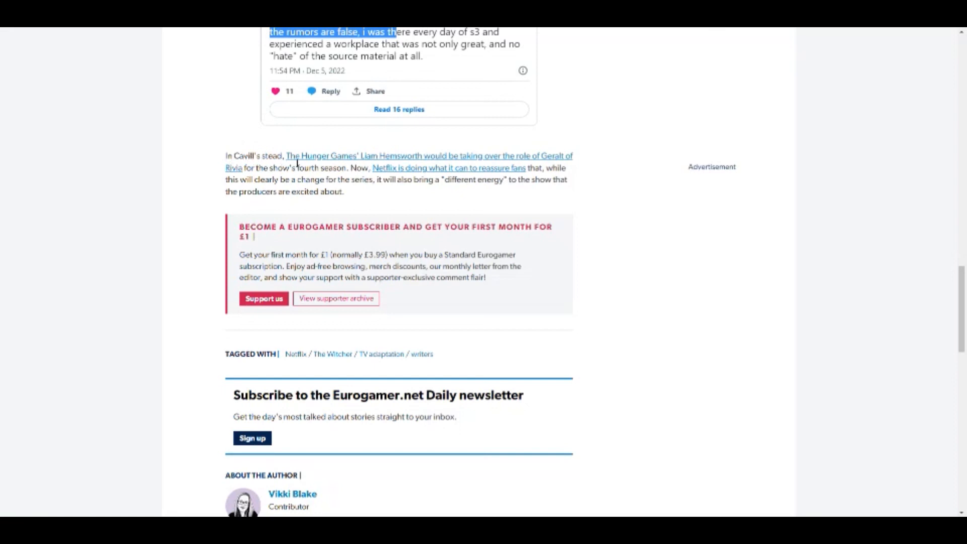
{"action": "mouse_move", "coordinate": [286, 173]}
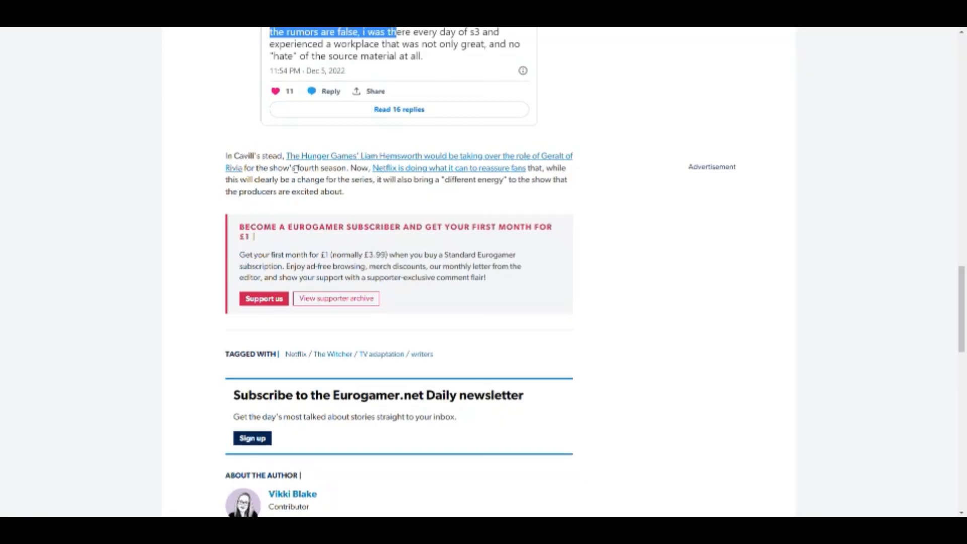
{"action": "mouse_move", "coordinate": [389, 191]}
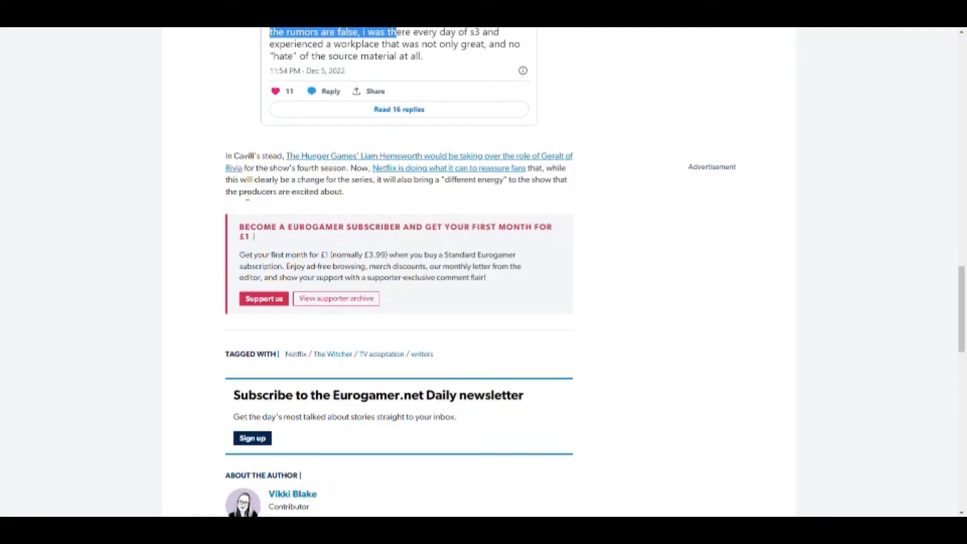
{"action": "left_click_drag", "start_coordinate": [241, 179], "coordinate": [343, 192]}
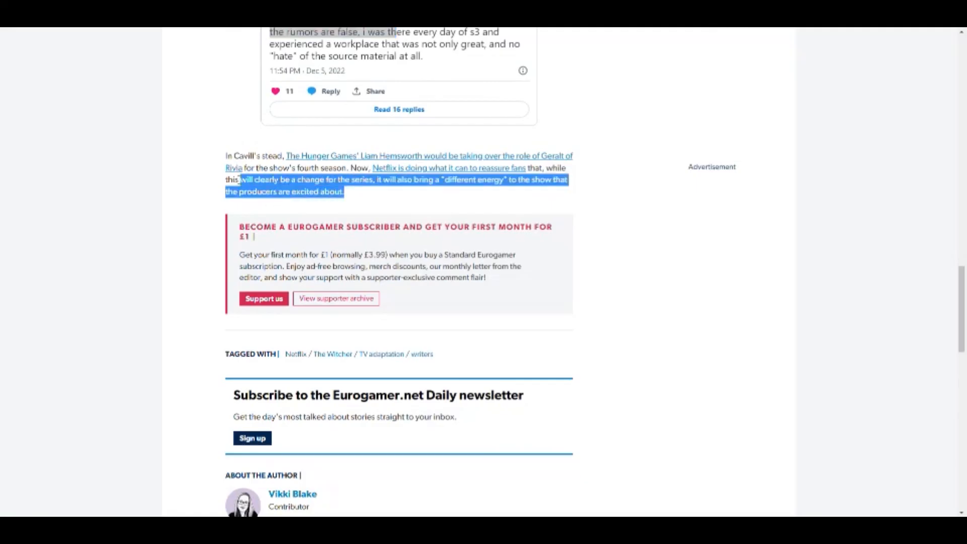
{"action": "scroll", "scroll_direction": "down", "scroll_amount": 3}
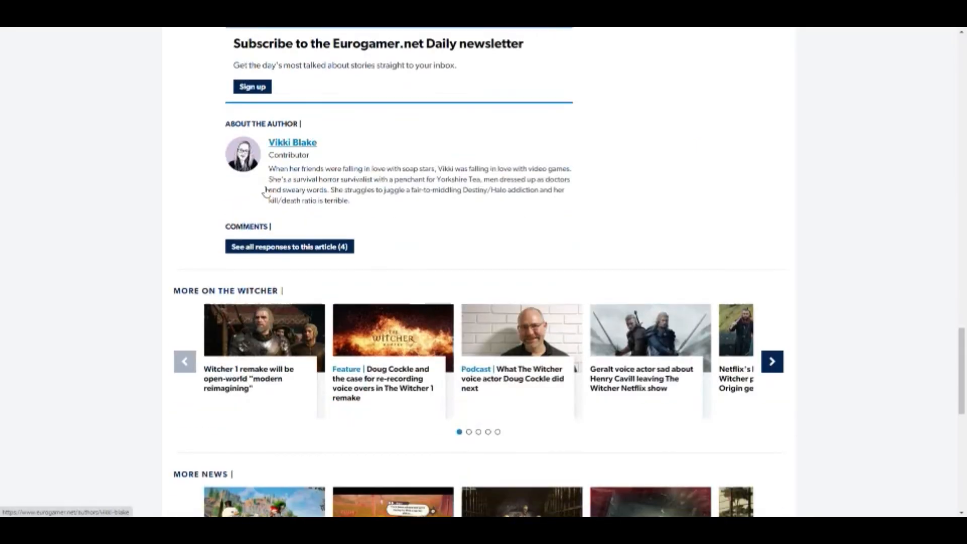